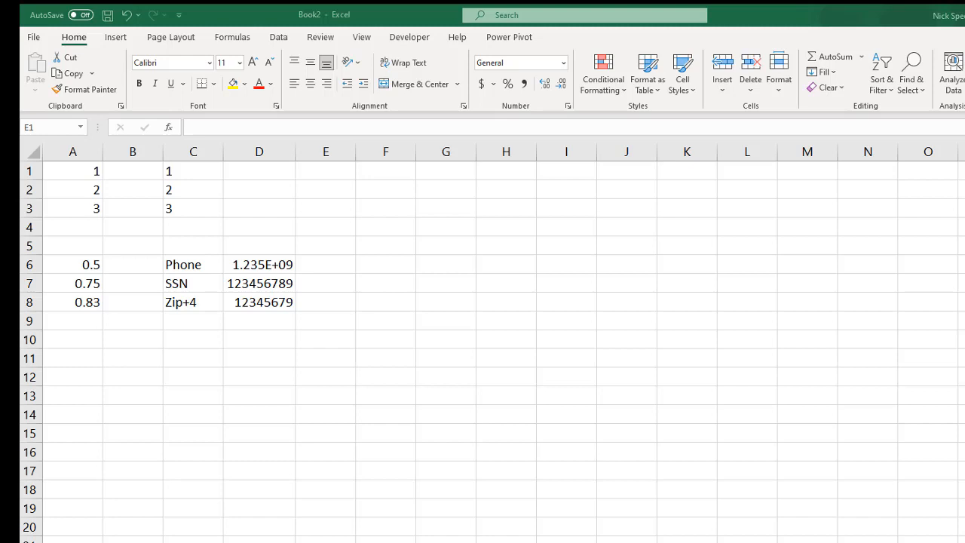
mouse_move(209, 233)
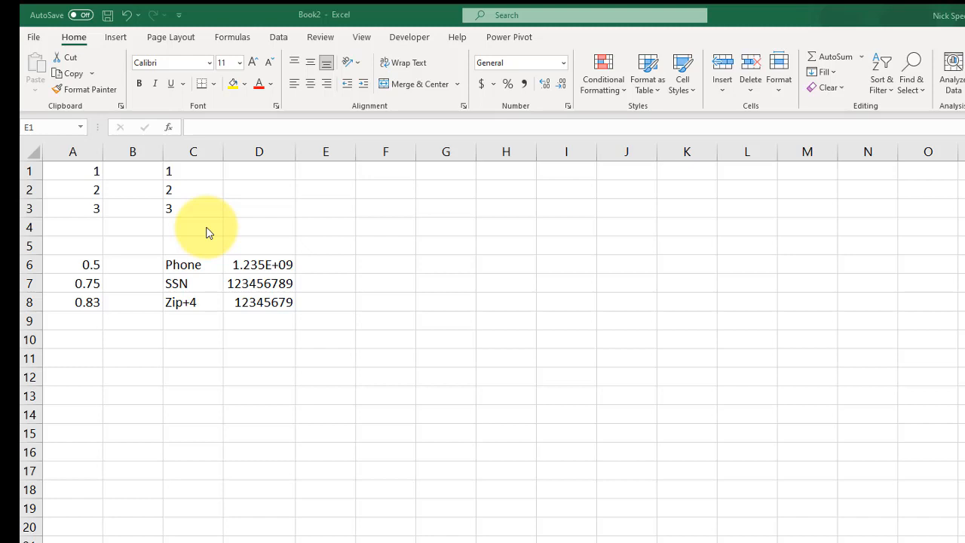
mouse_move(173, 200)
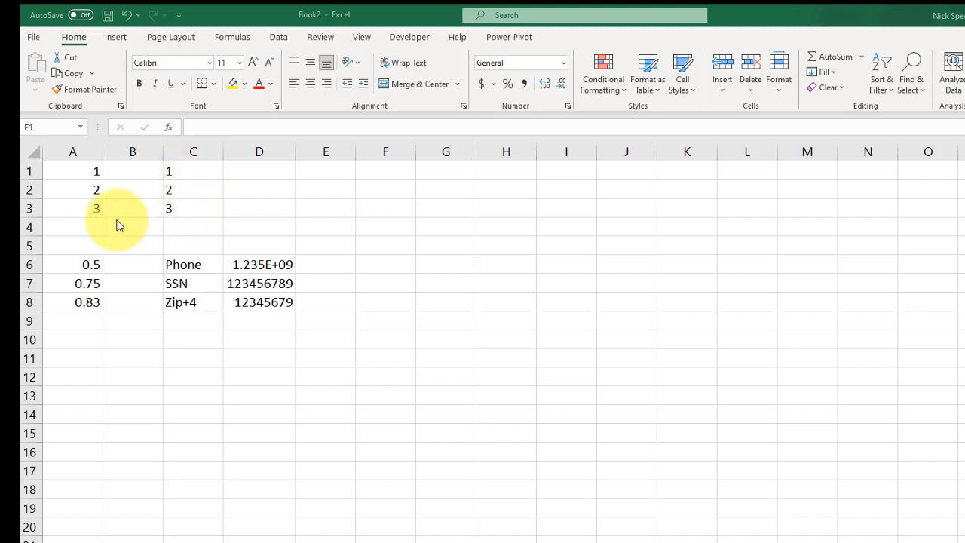
Step: Enter =SUM(A1:A3) in A4 to get 6, then copy the text-stored numbers in C1:C3
left_click(72, 226)
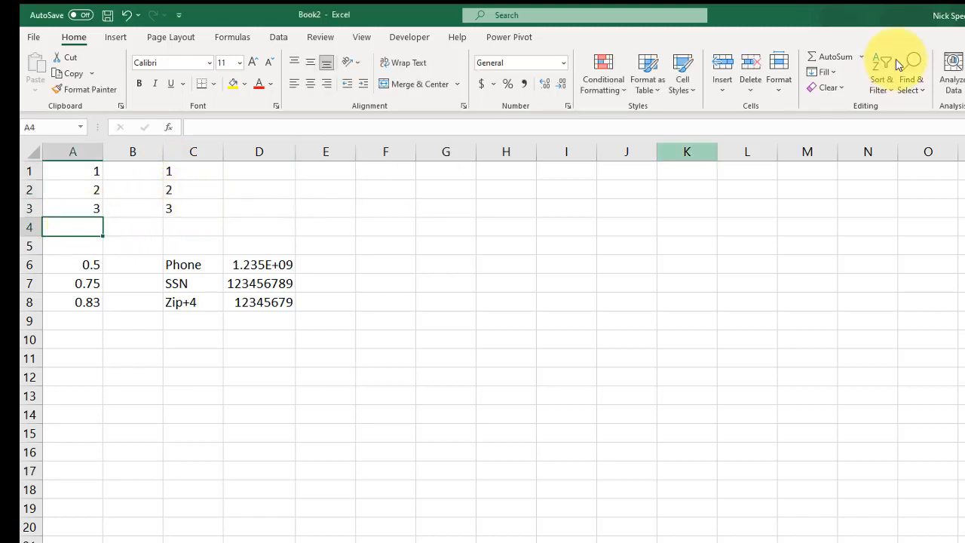
type("=SUM(A1:A3")
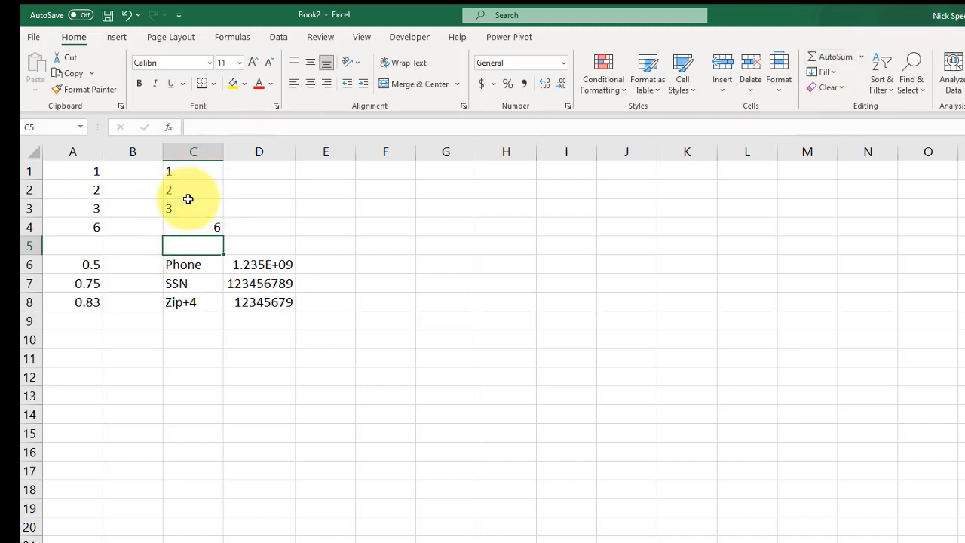
mouse_move(228, 222)
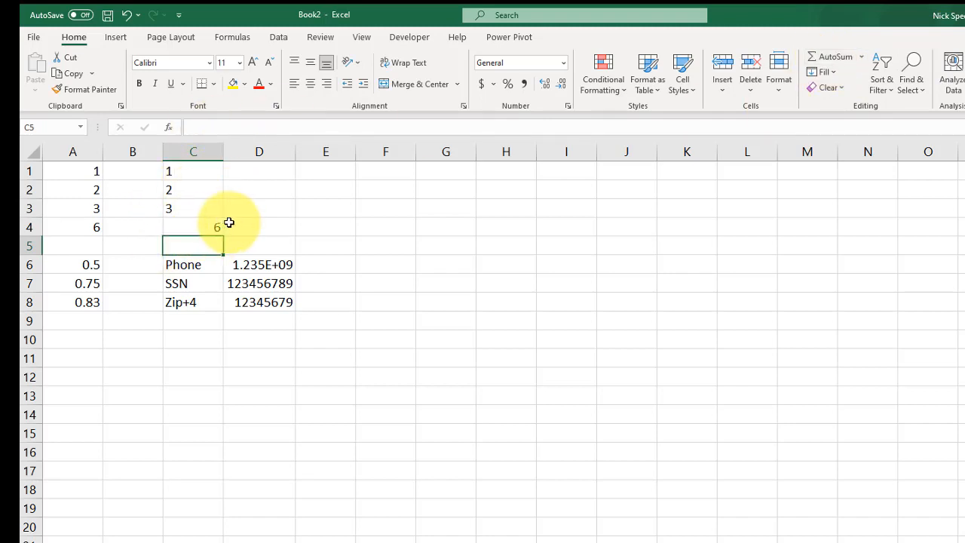
left_click(193, 227)
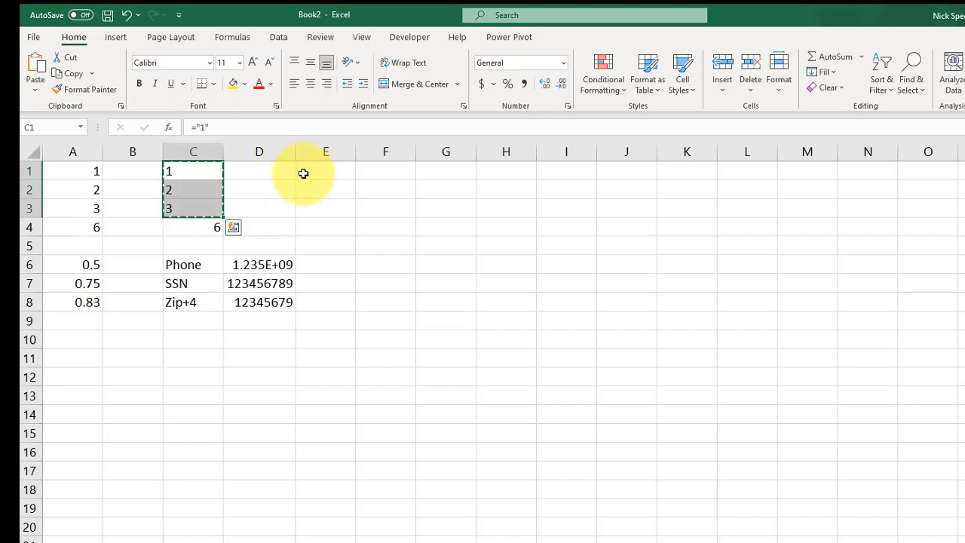
Step: Paste the copied 1, 2, 3 into E1:E3 as values only
left_click(35, 90)
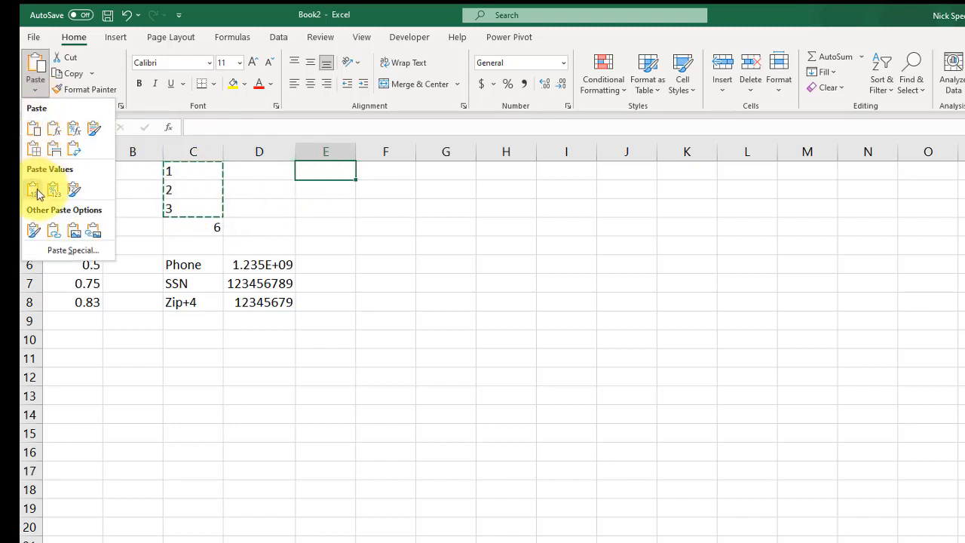
left_click(33, 189)
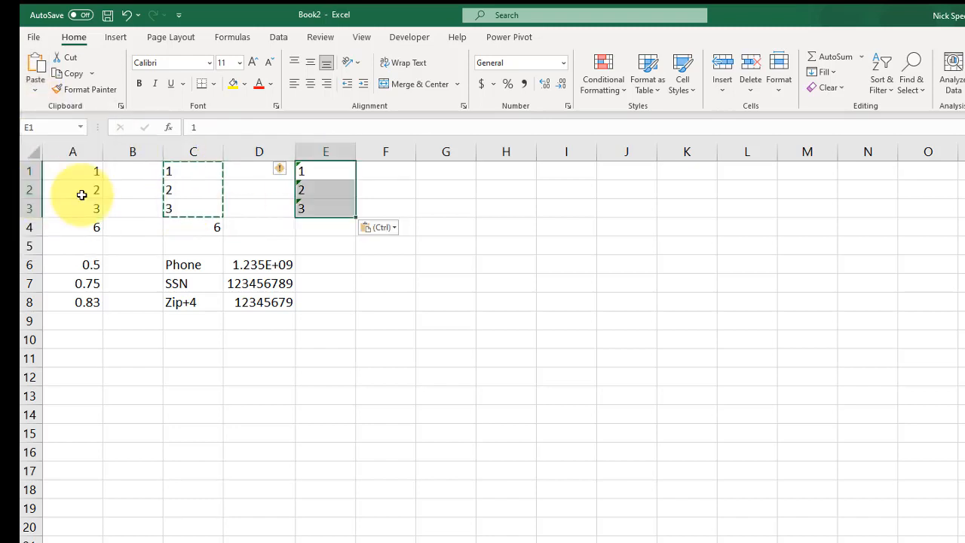
mouse_move(353, 185)
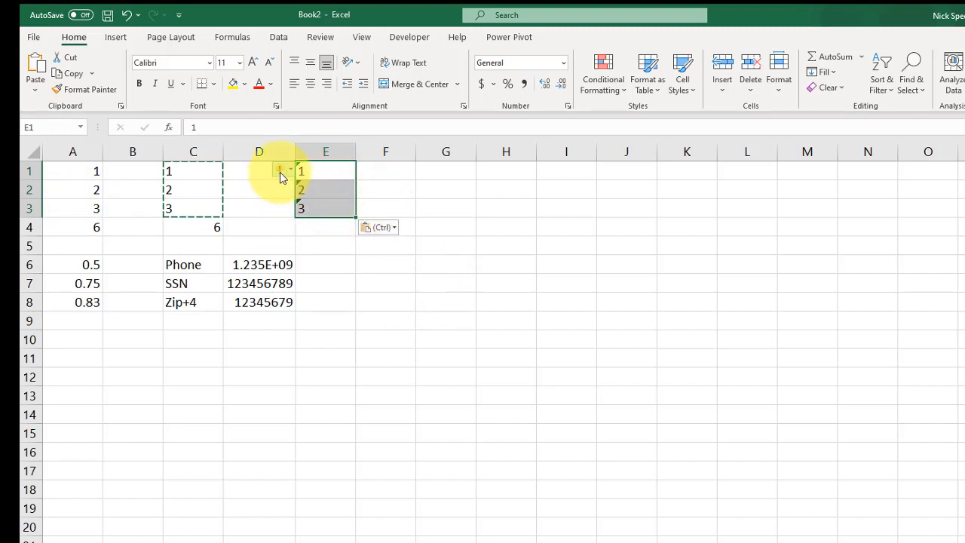
mouse_move(280, 171)
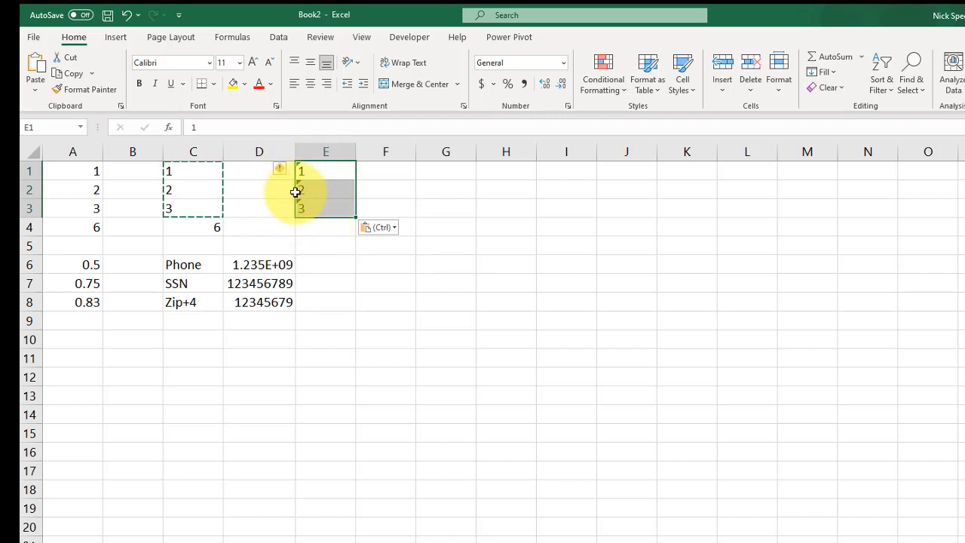
Step: Convert the pasted text-stored numbers in column E into real numbers via the warning icon
left_click(280, 171)
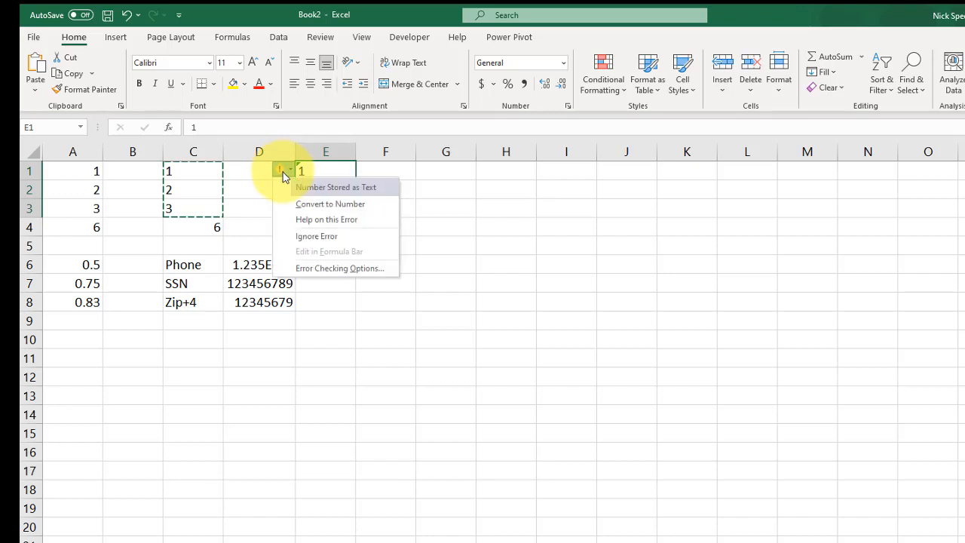
mouse_move(323, 192)
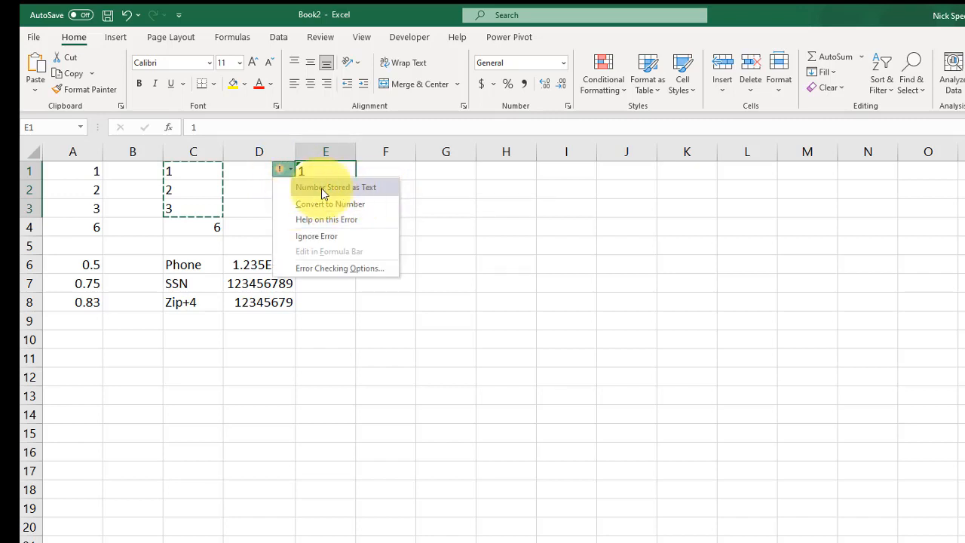
mouse_move(378, 190)
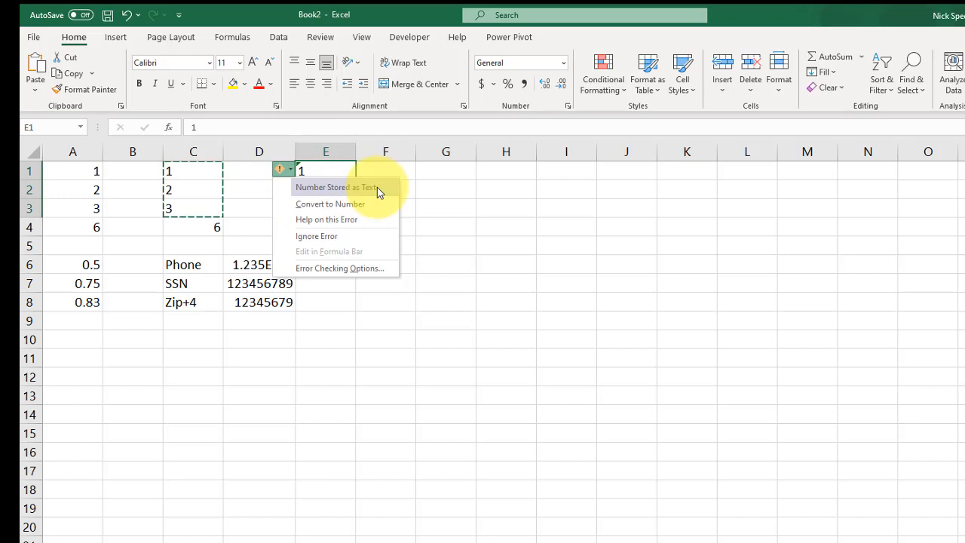
left_click(330, 204)
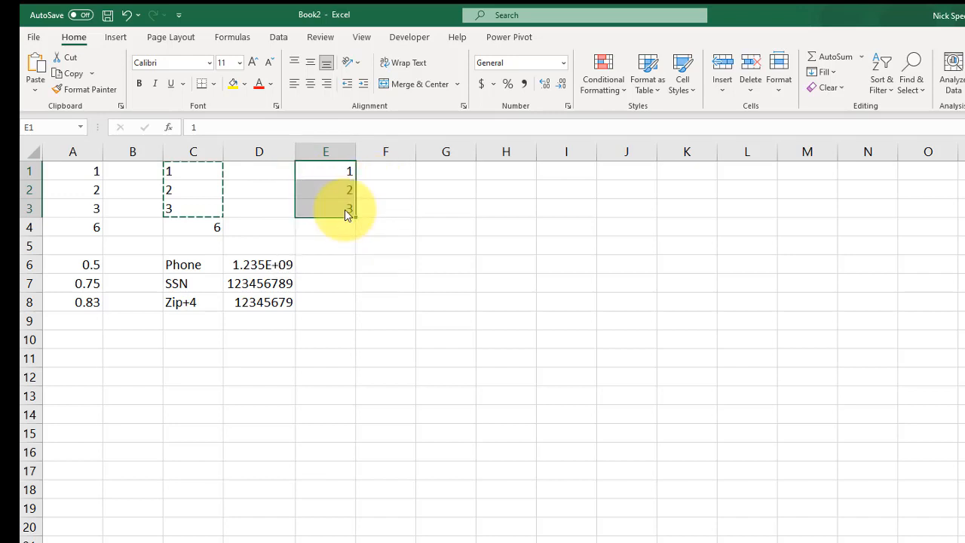
left_click(325, 245)
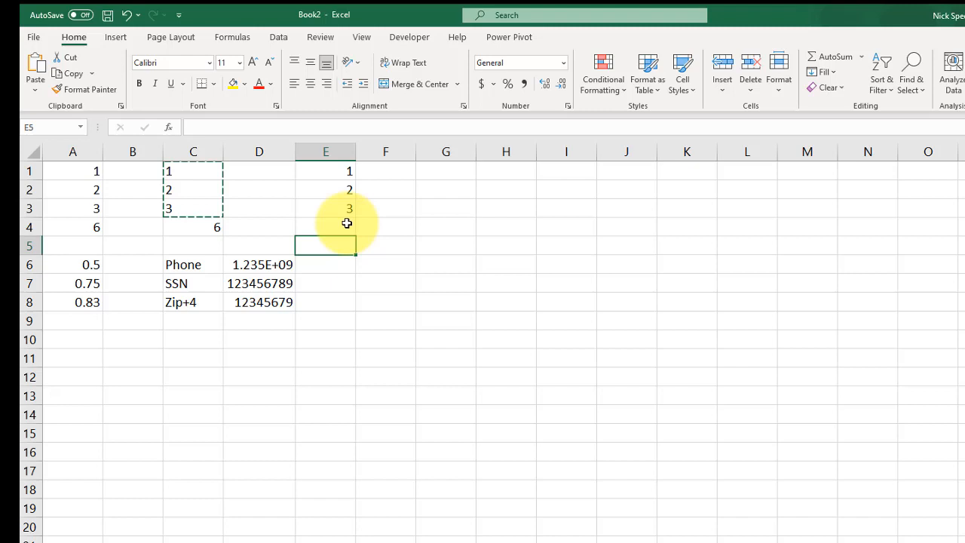
left_click(325, 227)
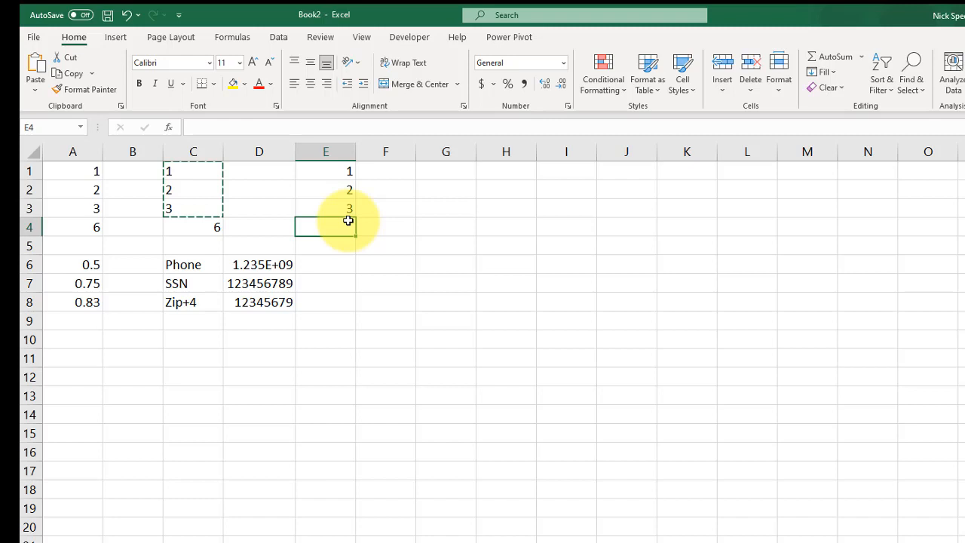
mouse_move(327, 370)
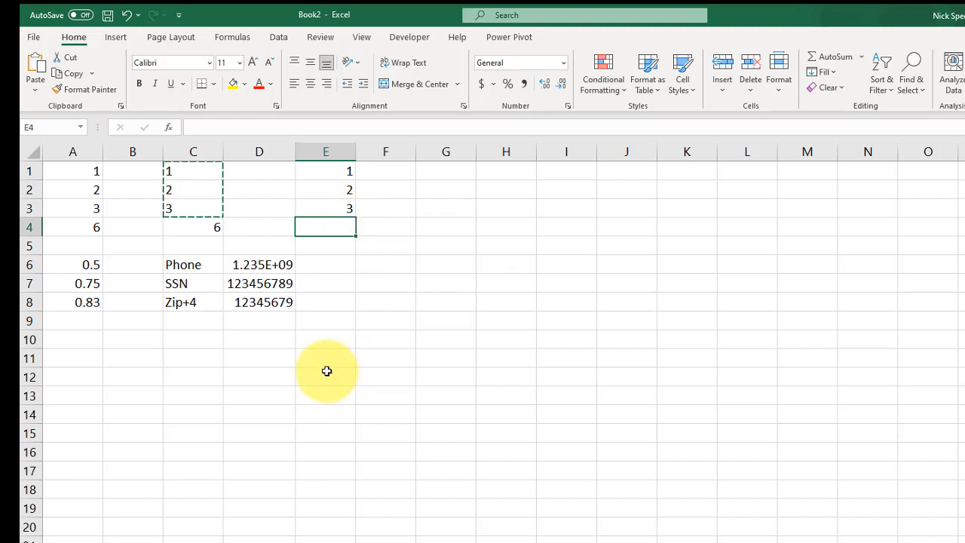
mouse_move(86, 175)
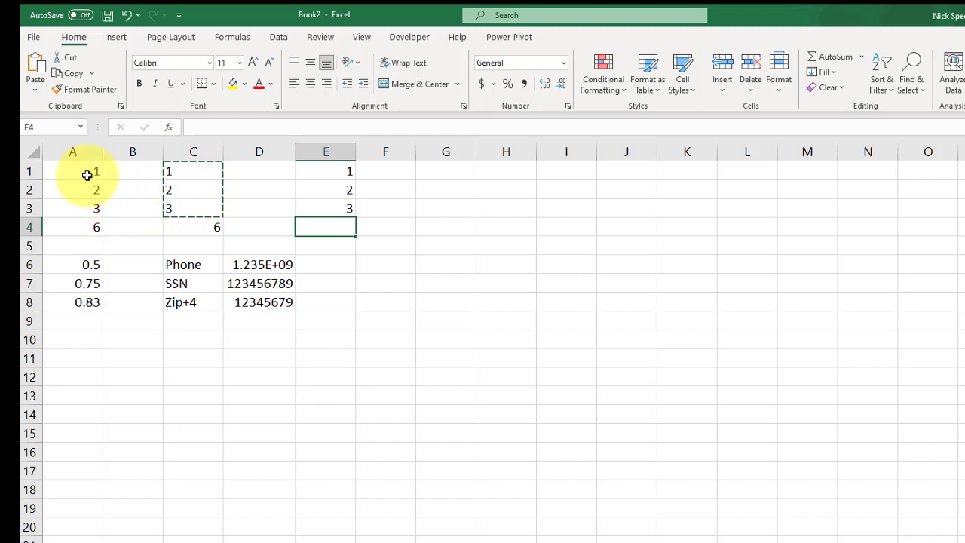
Step: Format A1:A4 as Number with 3 decimal places and a thousands separator, showing 1.000 to 6.000
left_click_drag(73, 171, 72, 227)
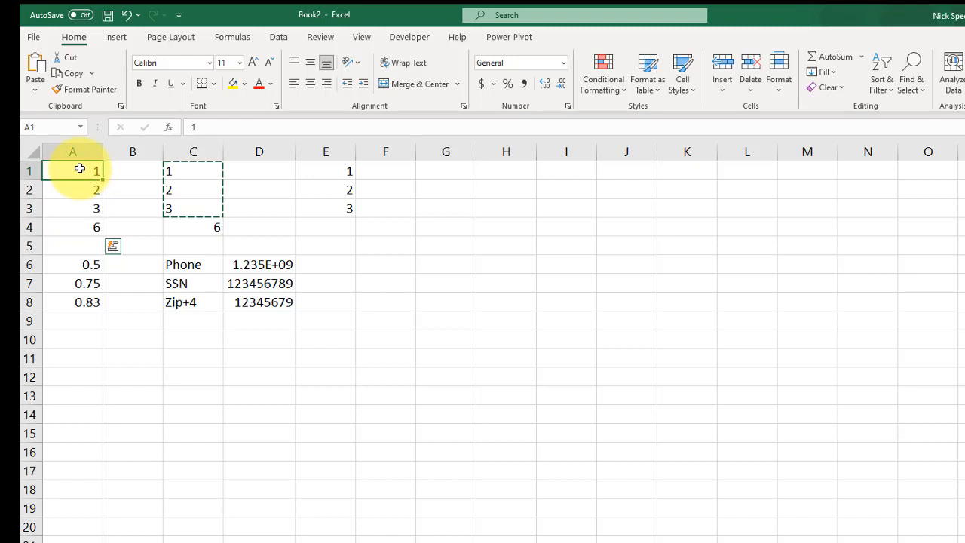
right_click(72, 170)
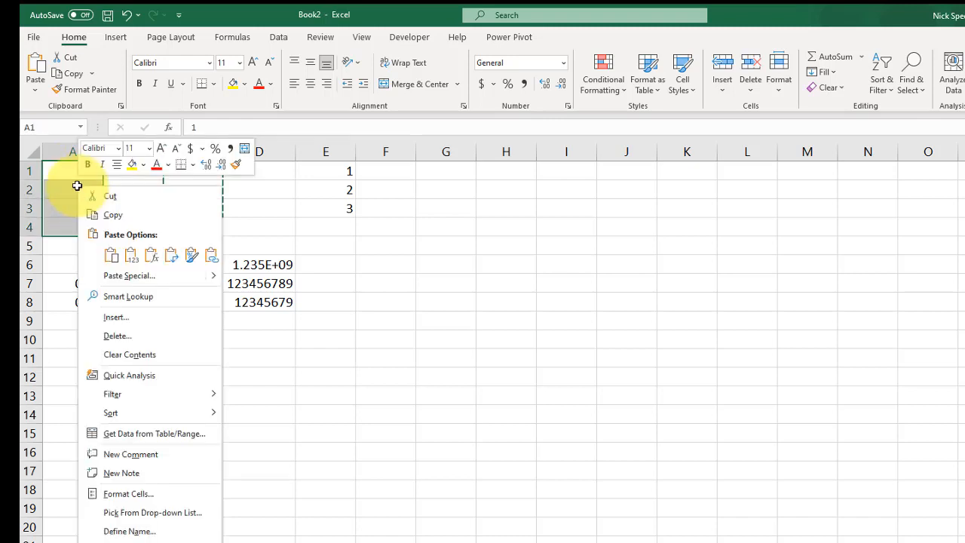
mouse_move(128, 473)
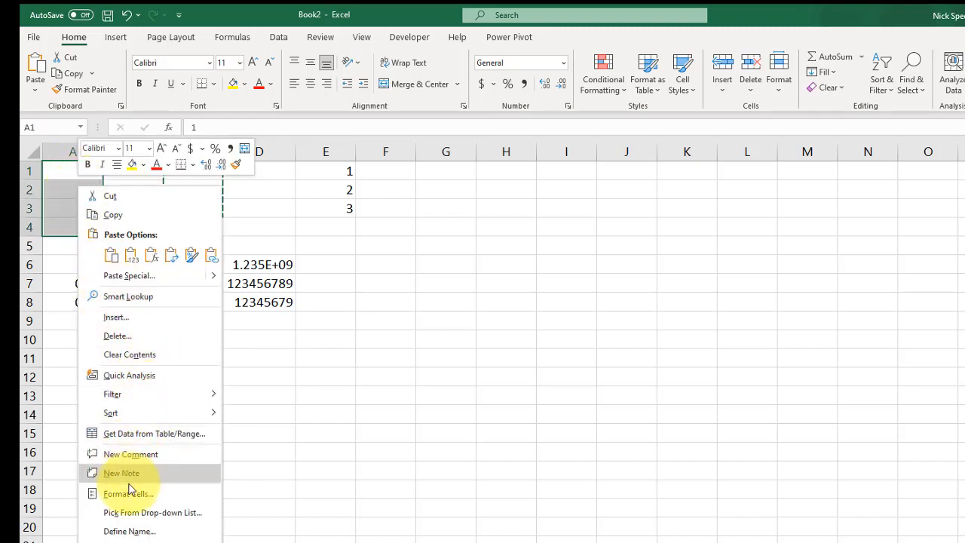
left_click(128, 493)
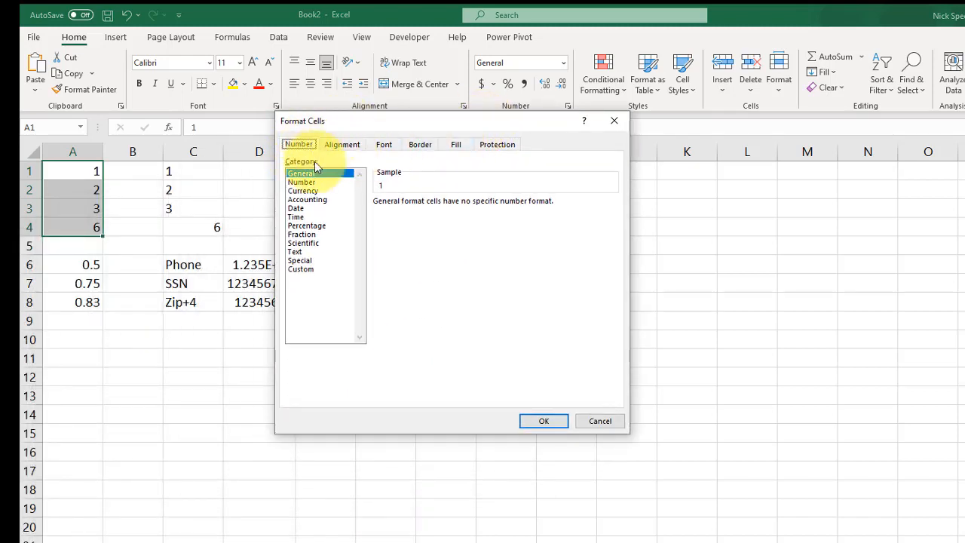
mouse_move(312, 199)
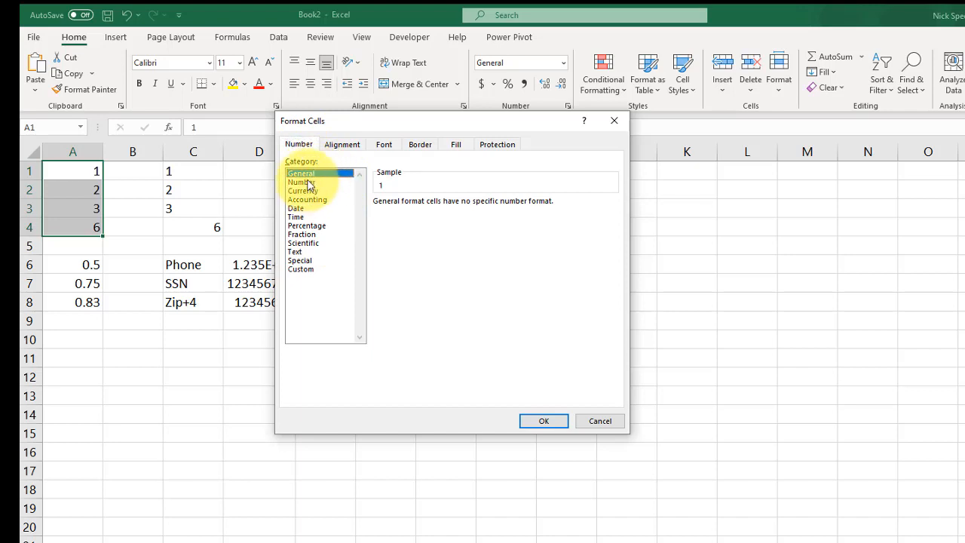
left_click(301, 181)
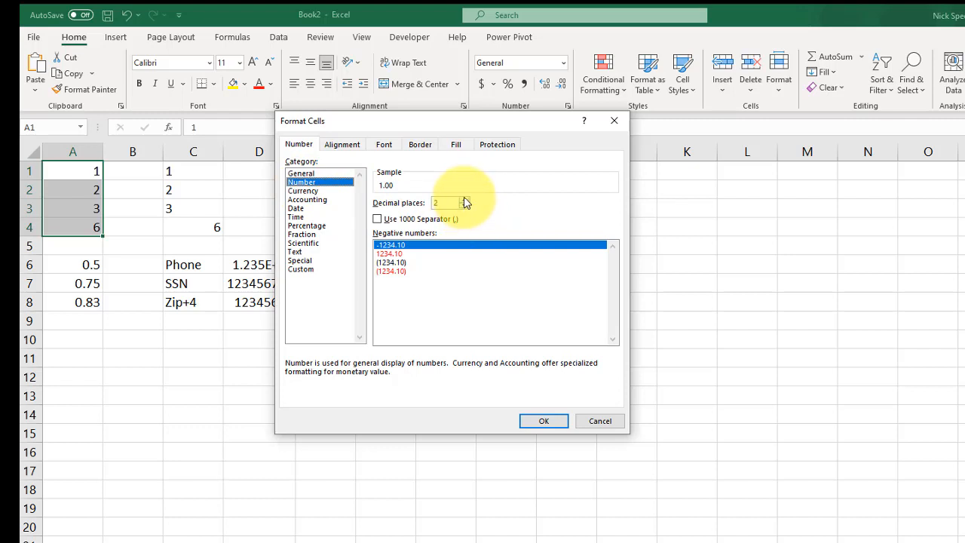
left_click(463, 199)
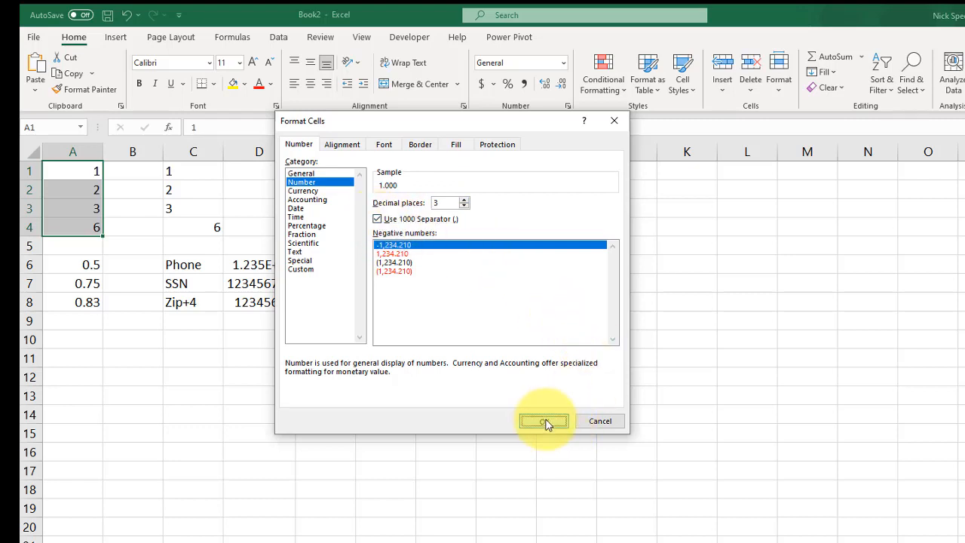
left_click(544, 420)
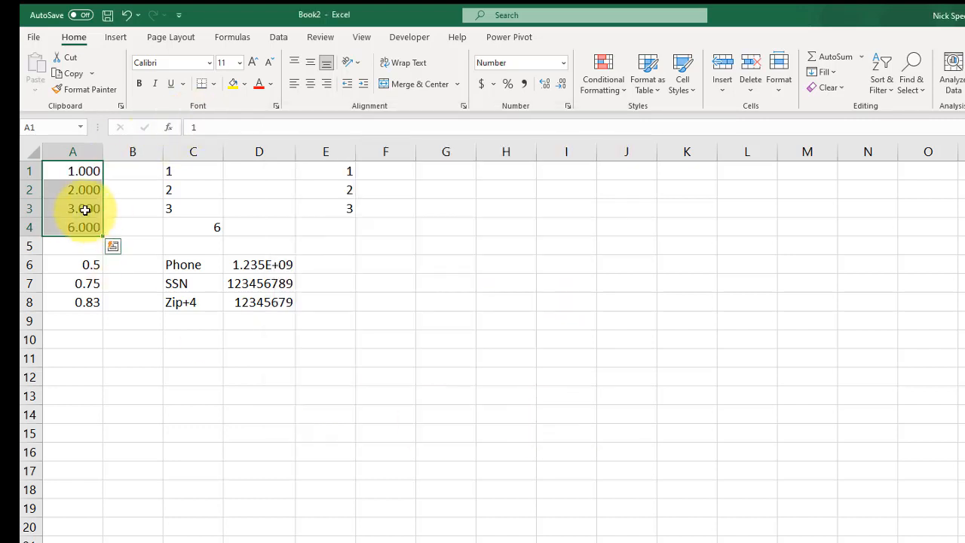
Step: Format A1:A4 as $ currency with 2 decimals, showing $1.00, $2.00, $3,000.00 and $3,003.00
type("30")
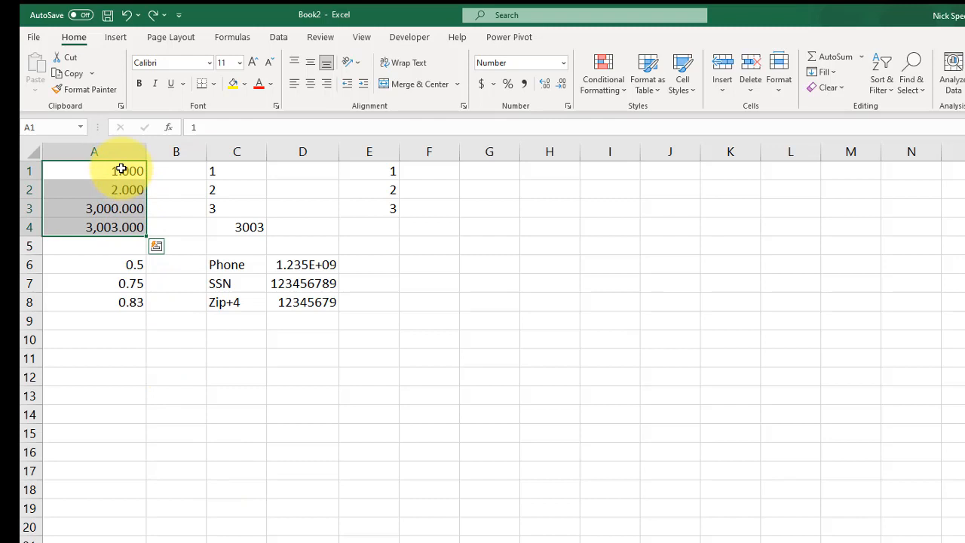
left_click_drag(121, 171, 117, 227)
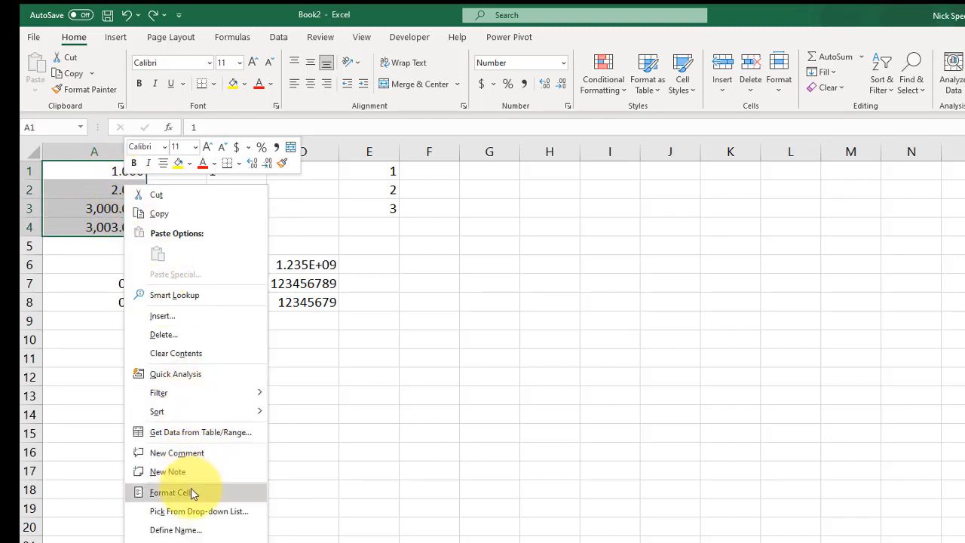
left_click(171, 491)
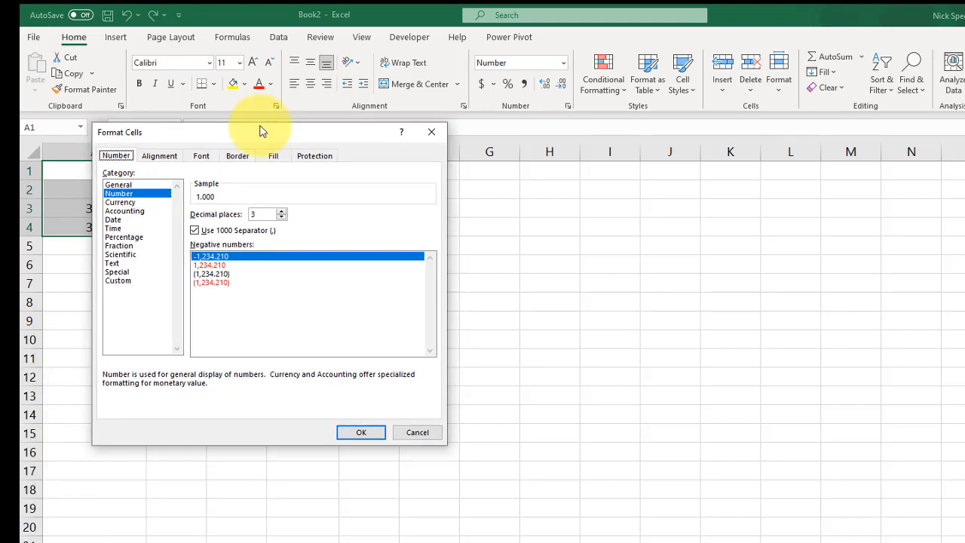
left_click(120, 202)
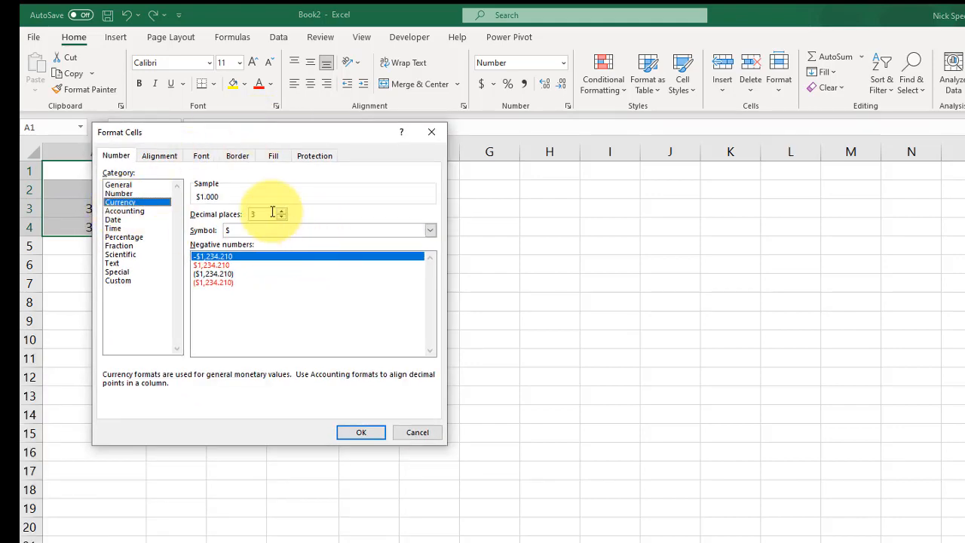
left_click(280, 217)
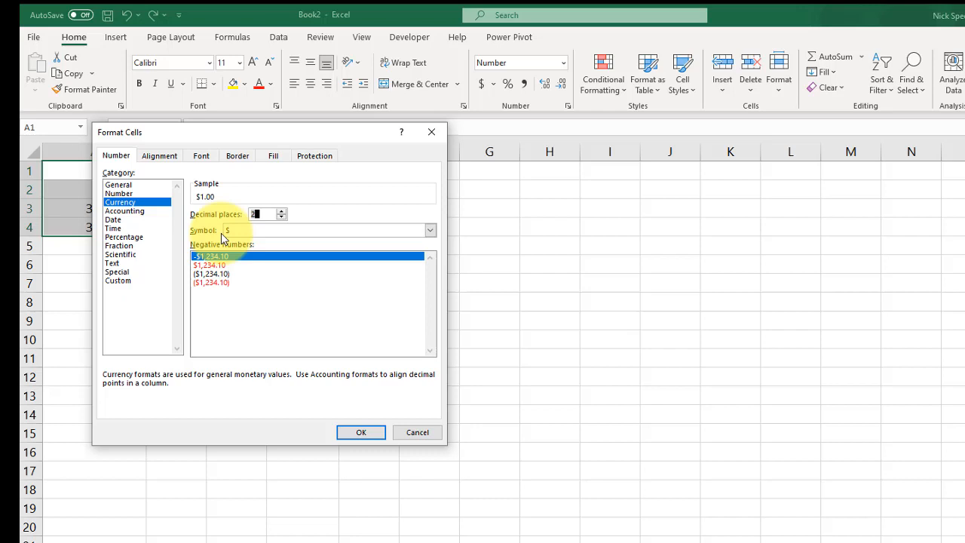
left_click(430, 230)
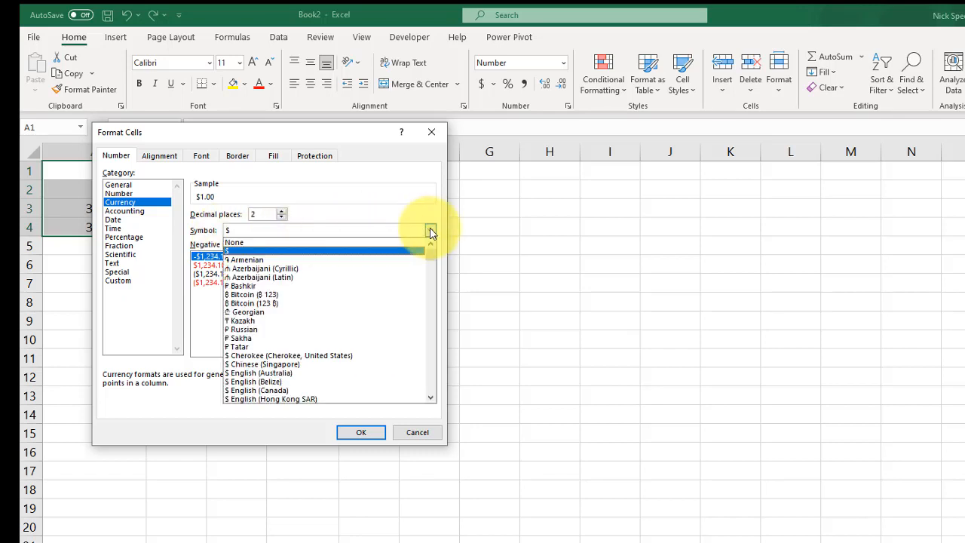
left_click(360, 432)
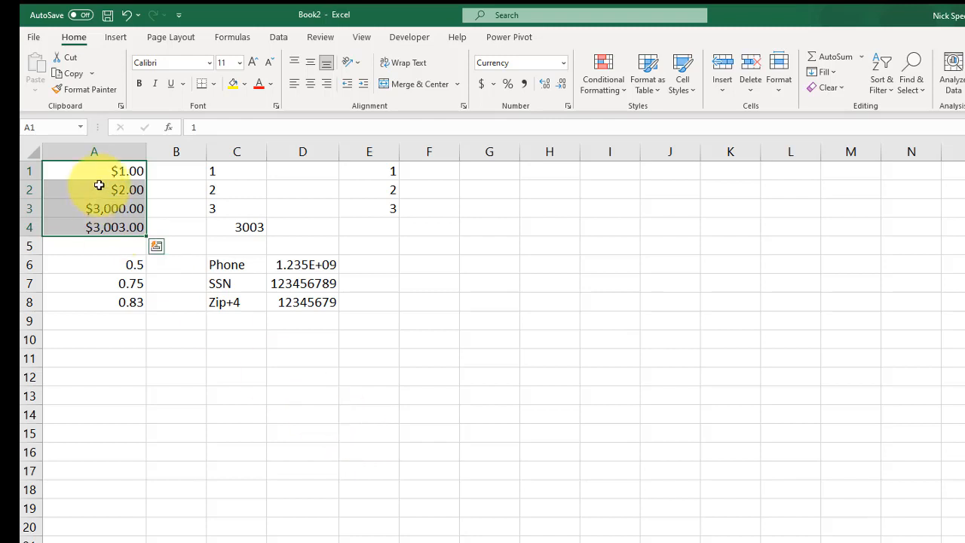
mouse_move(127, 248)
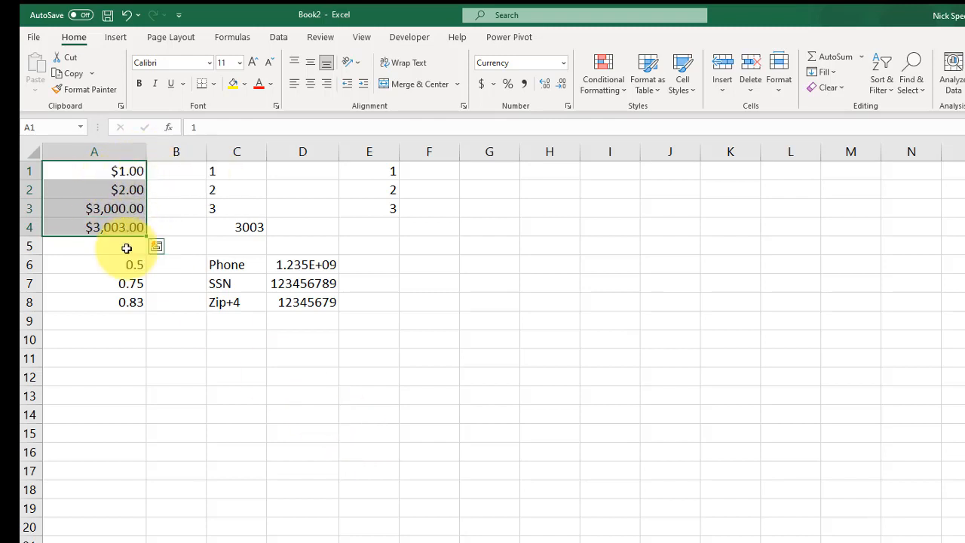
left_click(93, 170)
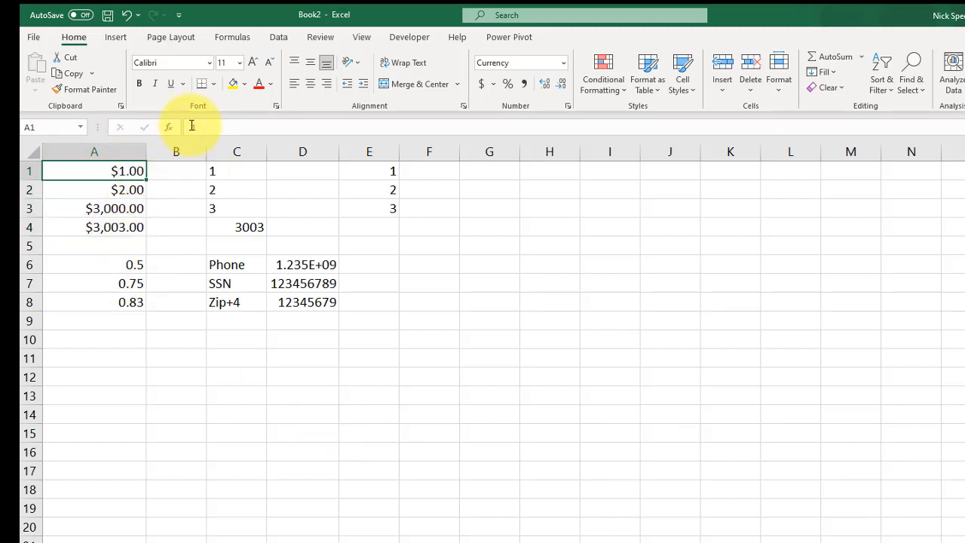
Step: Change A1 to -1 and apply Accounting format to A1:A4, showing the negative in parentheses
type("1")
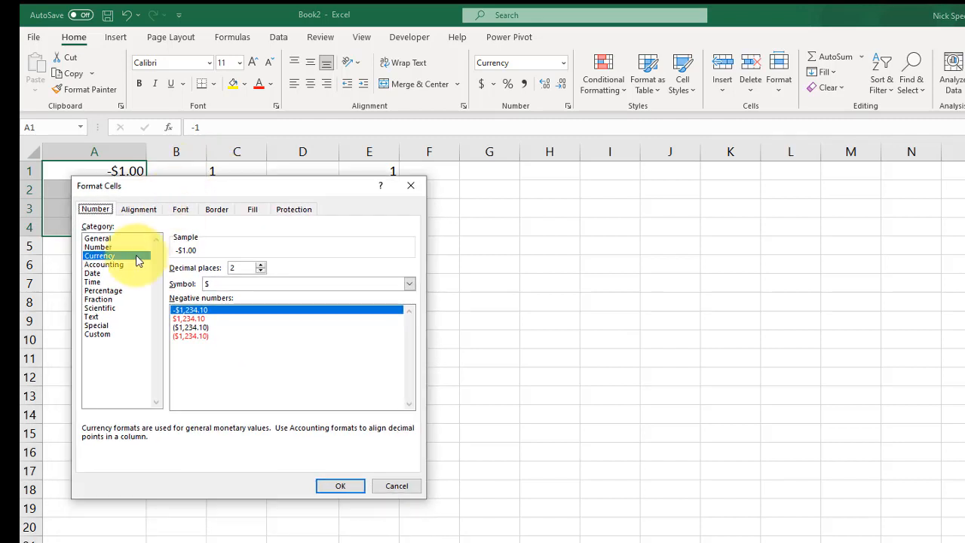
left_click(103, 264)
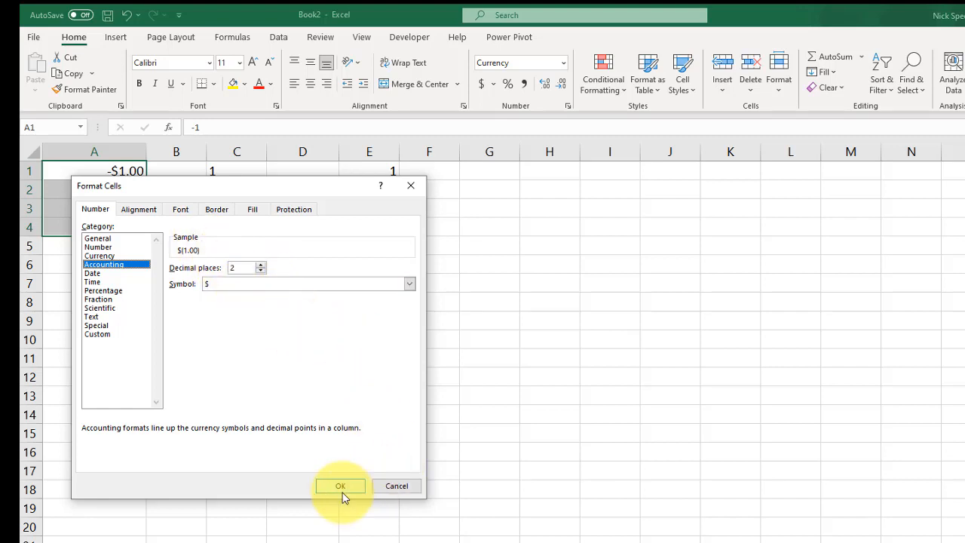
left_click(340, 485)
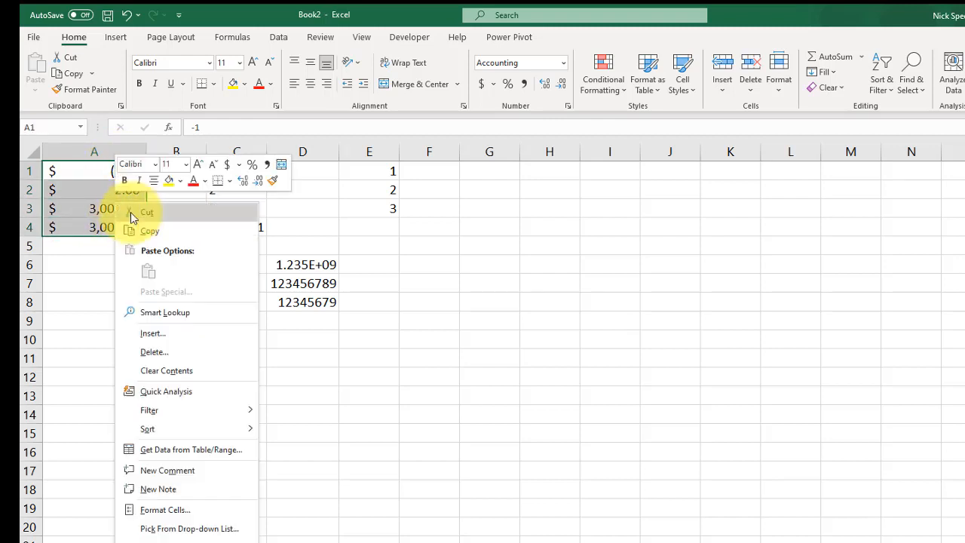
Step: Show A1:A4 as Date format and resize column A so the 1900s dates fit
left_click(164, 509)
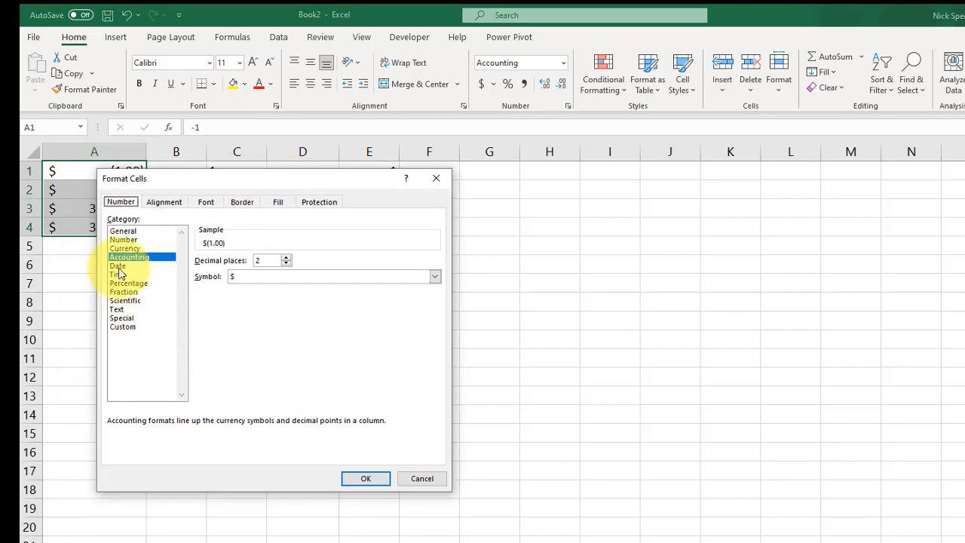
left_click(118, 265)
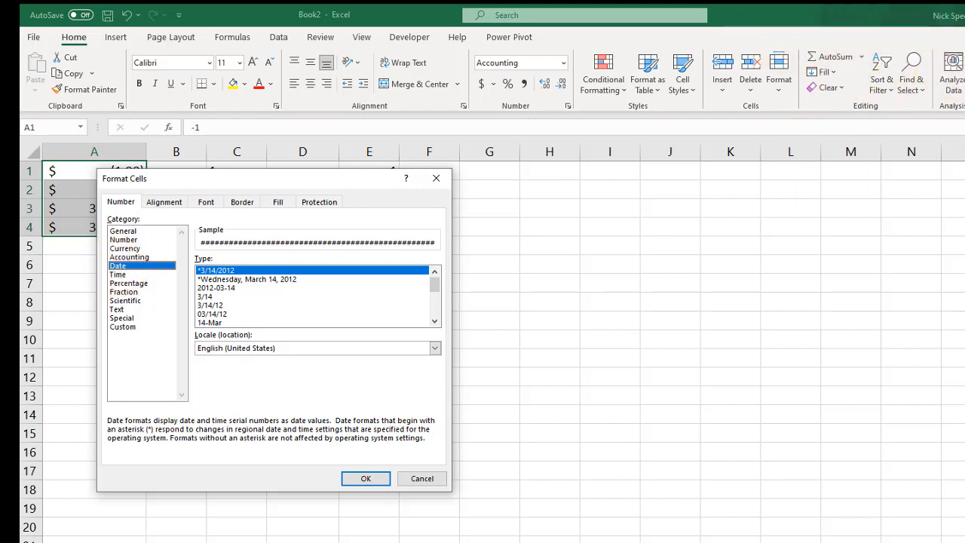
mouse_move(245, 305)
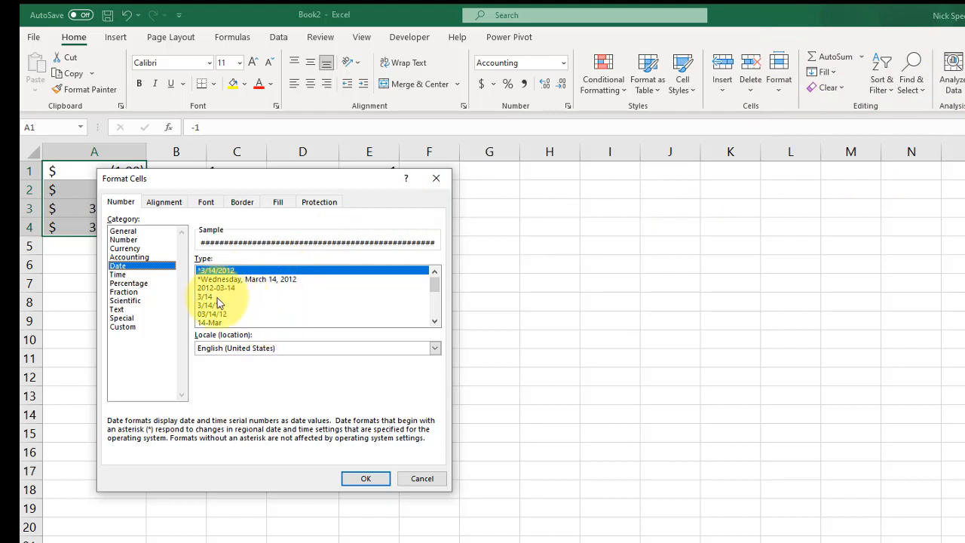
mouse_move(213, 303)
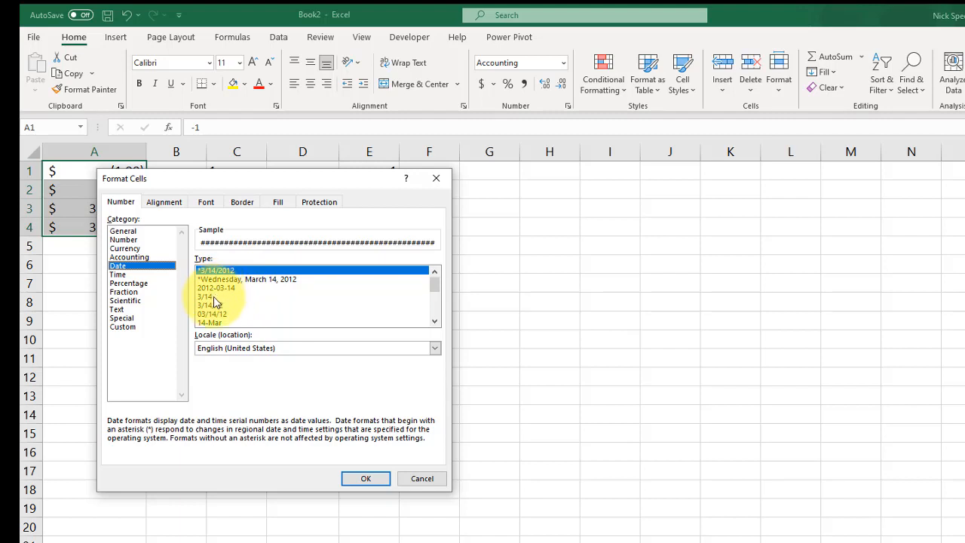
left_click(422, 477)
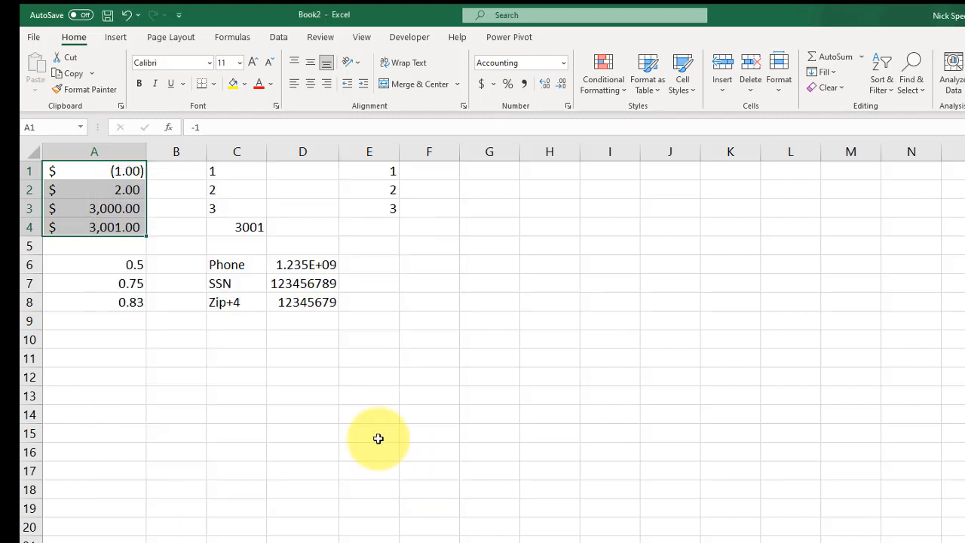
right_click(94, 170)
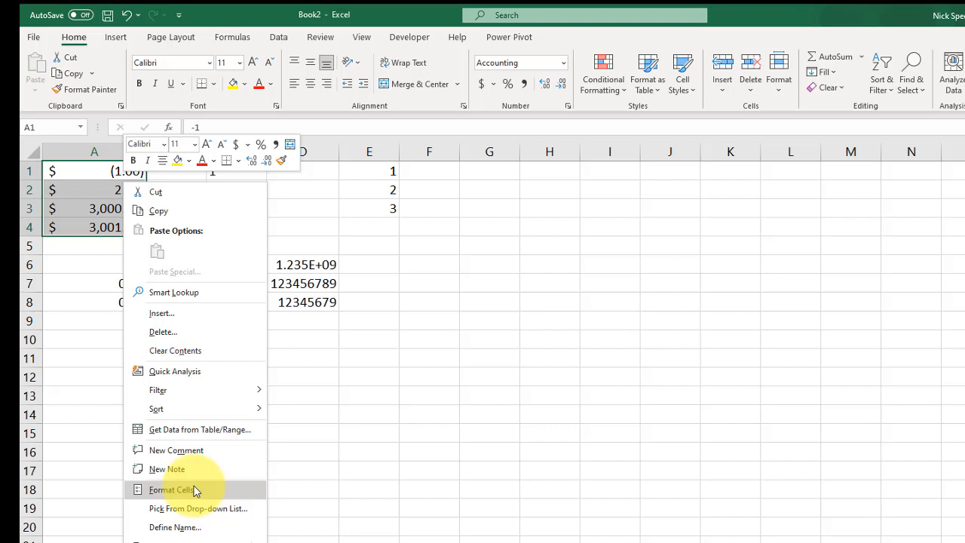
left_click(172, 489)
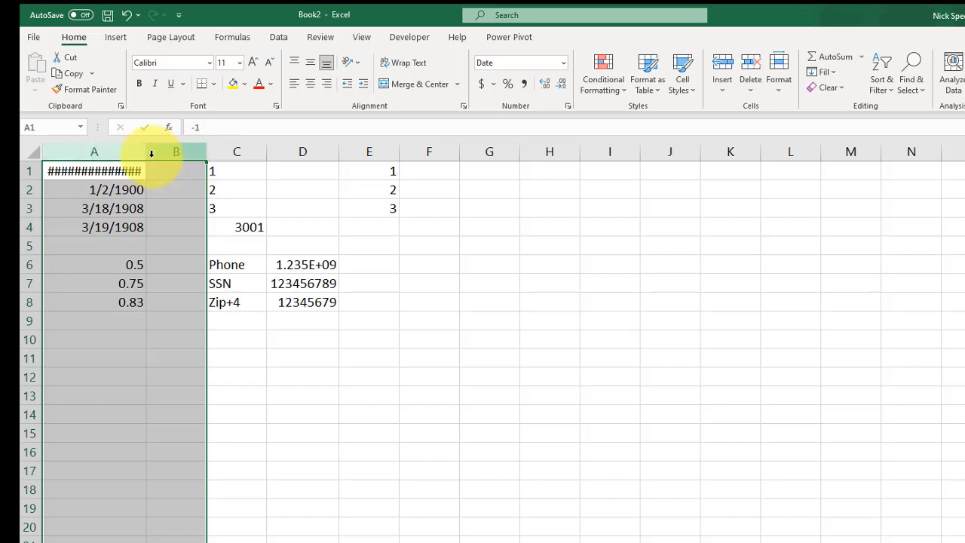
left_click_drag(151, 151, 192, 151)
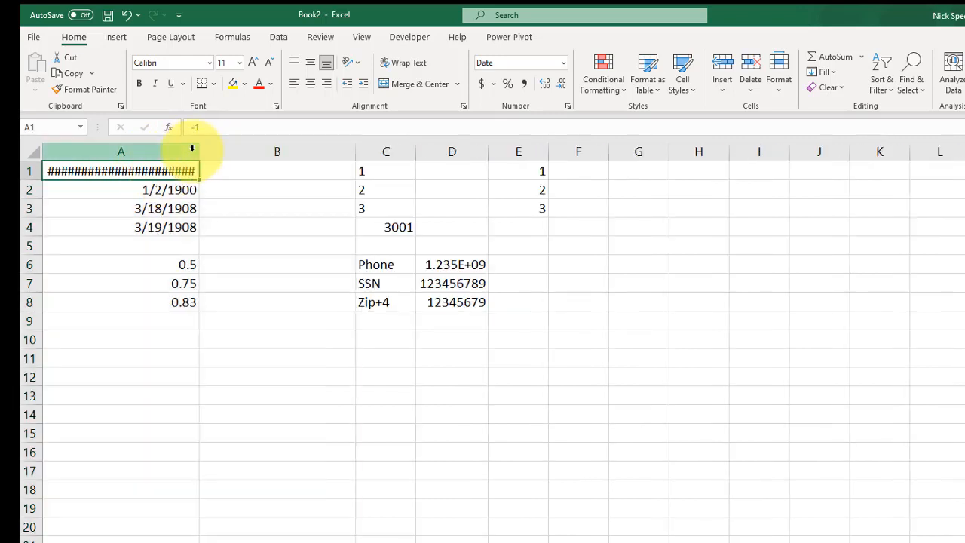
left_click_drag(200, 151, 107, 151)
type("/1/1900")
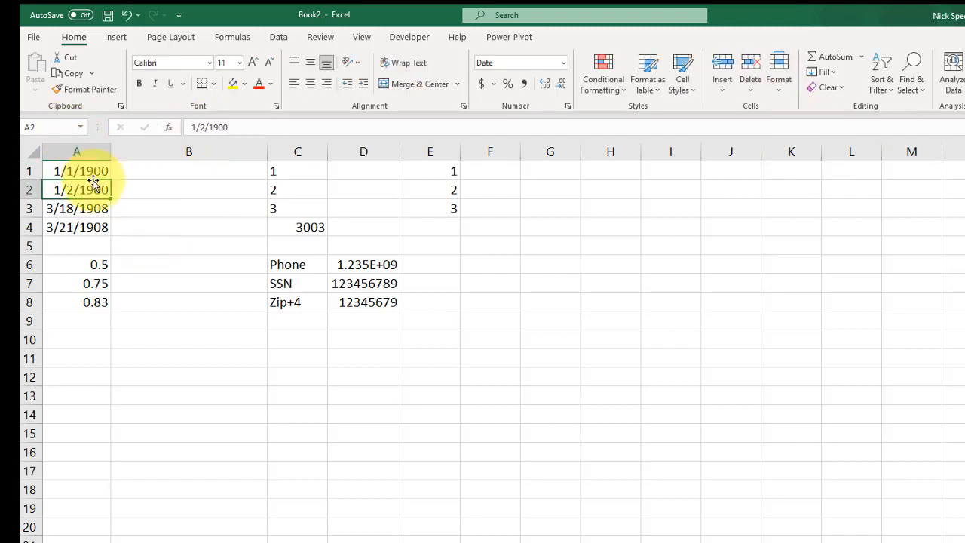
Step: Inspect the date values in A1 and A2, then return A1:A4 to General showing 1, 2, 3000, 3003
left_click(76, 170)
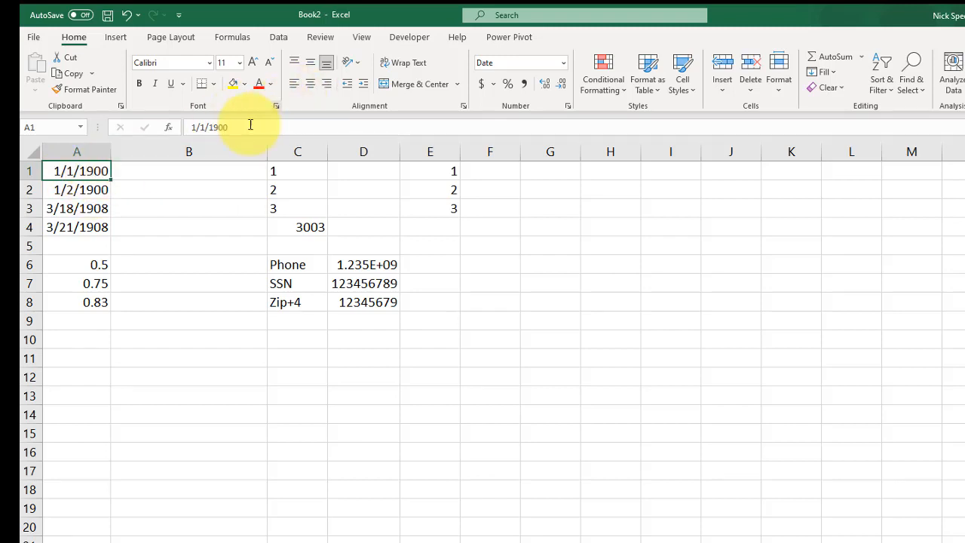
left_click(218, 126)
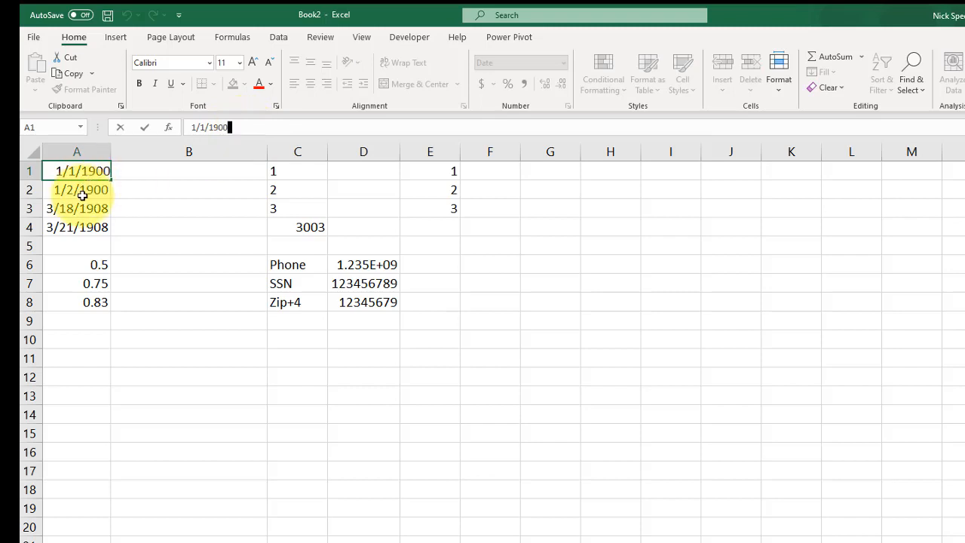
left_click(76, 189)
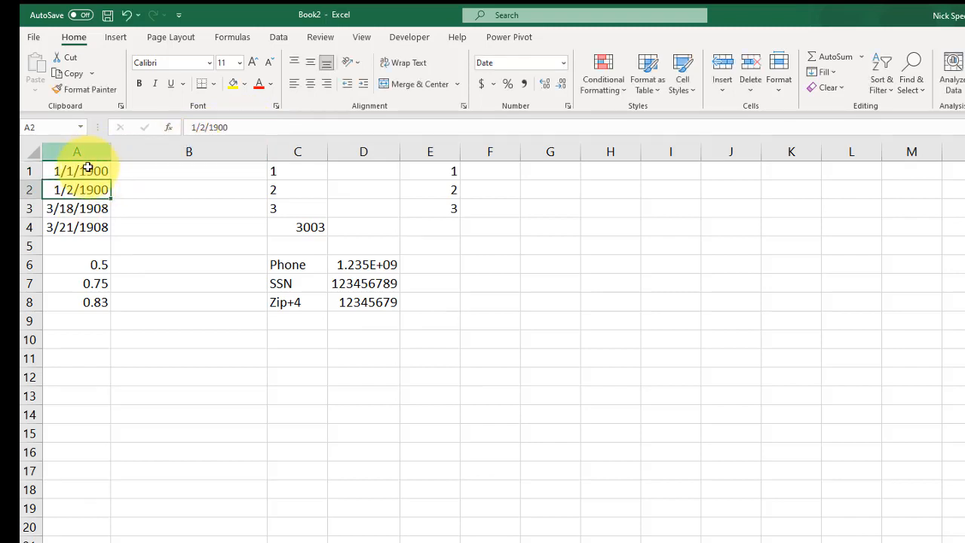
right_click(76, 171)
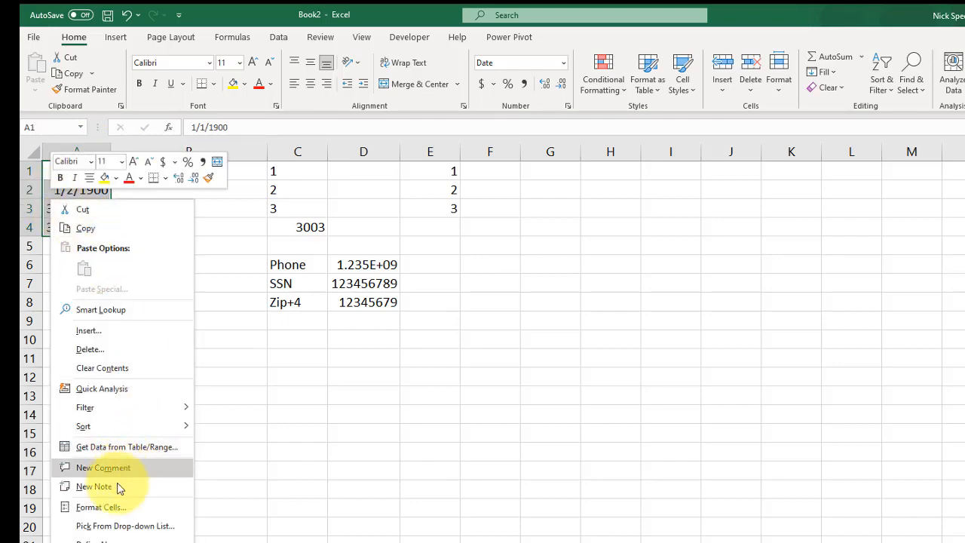
left_click(100, 507)
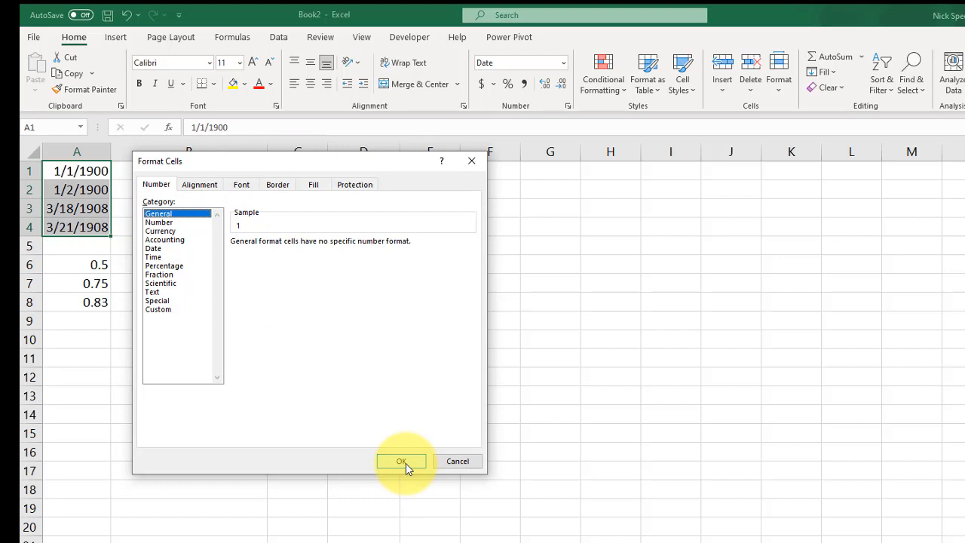
left_click(401, 460)
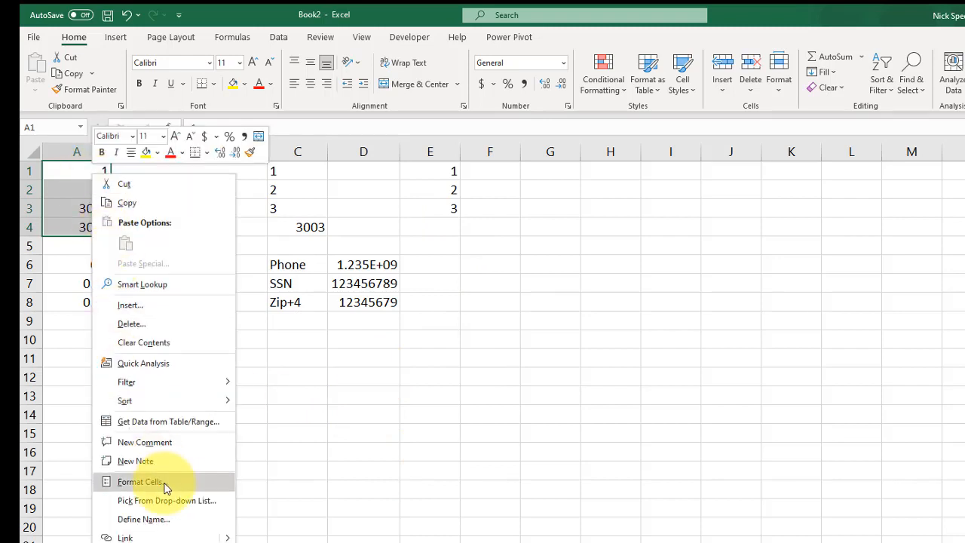
left_click(139, 480)
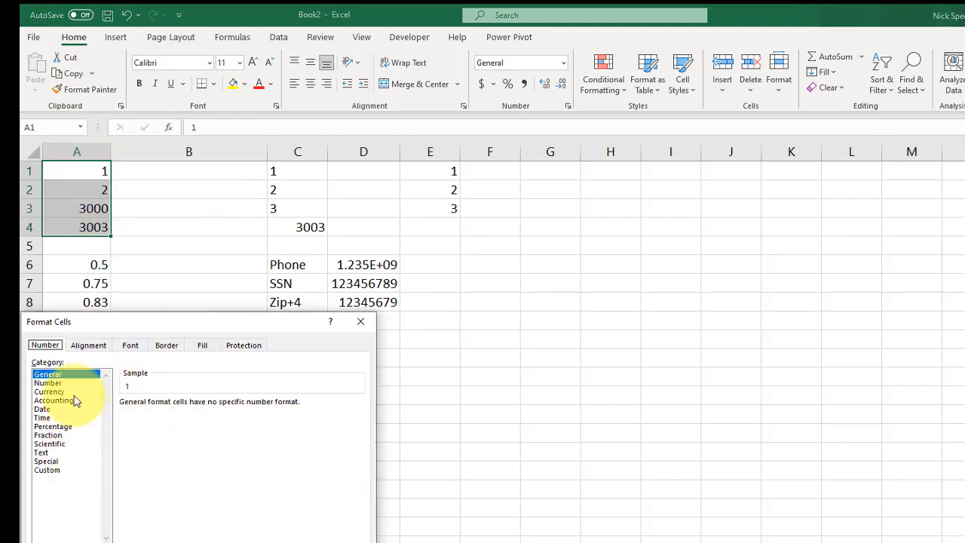
Step: Set A1 to 1.5 and show A1:A4 as times so half-day values read 12:00:00 PM
left_click(42, 408)
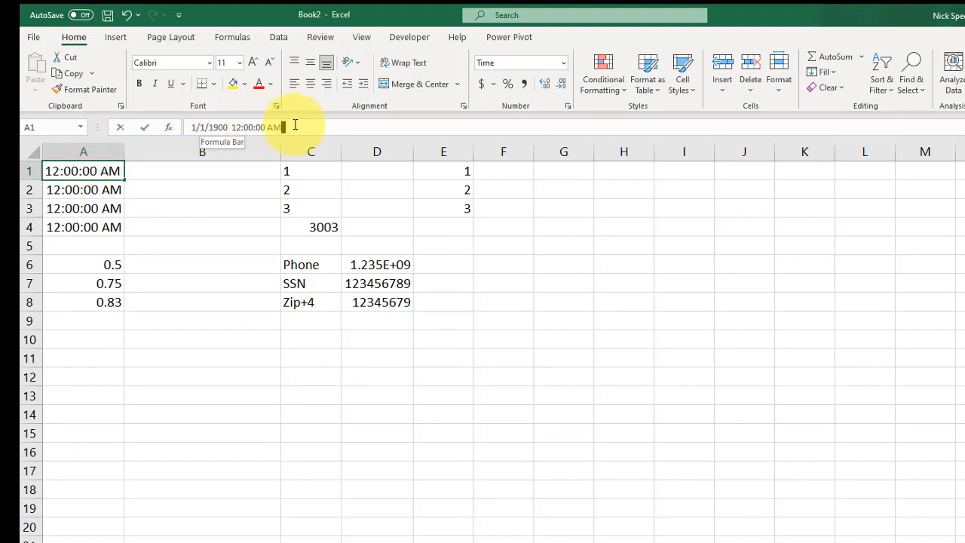
key("escape")
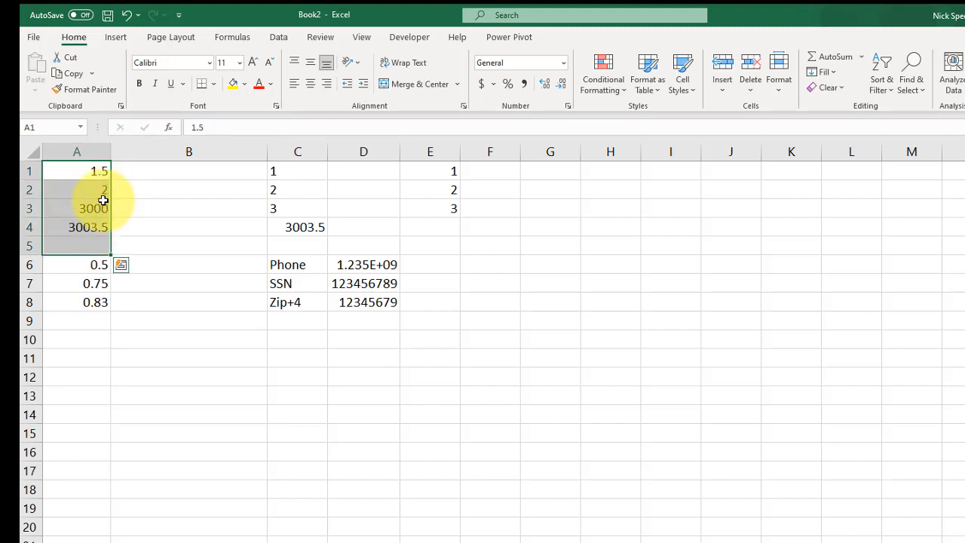
right_click(101, 199)
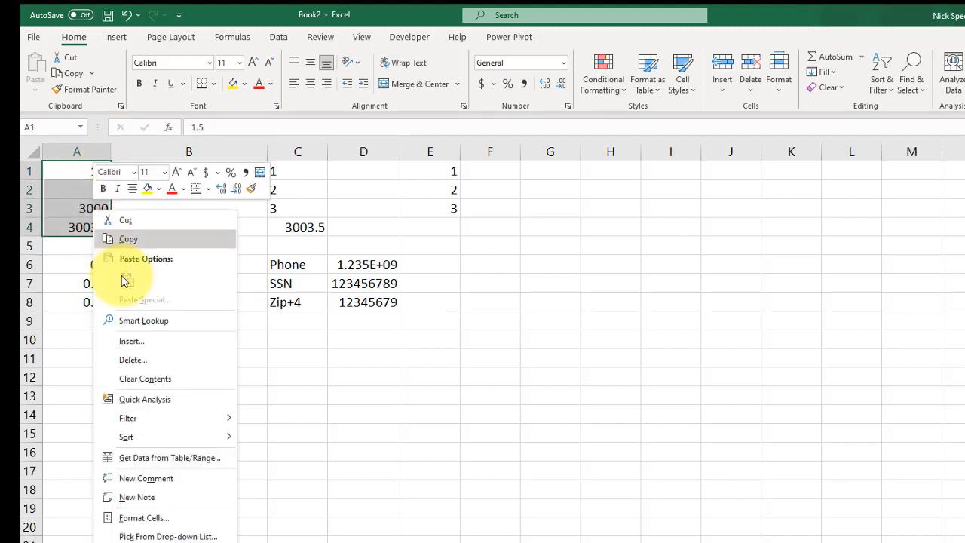
left_click(144, 517)
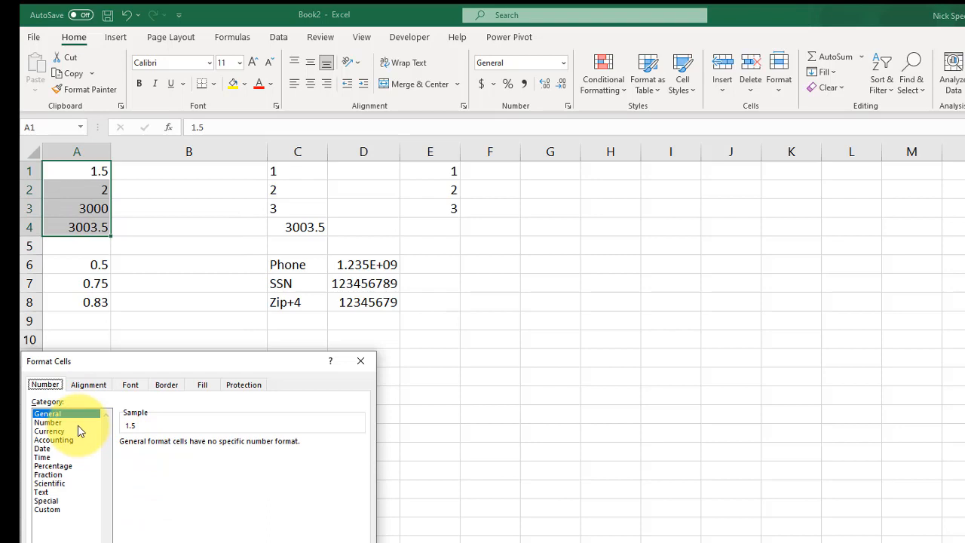
left_click(42, 449)
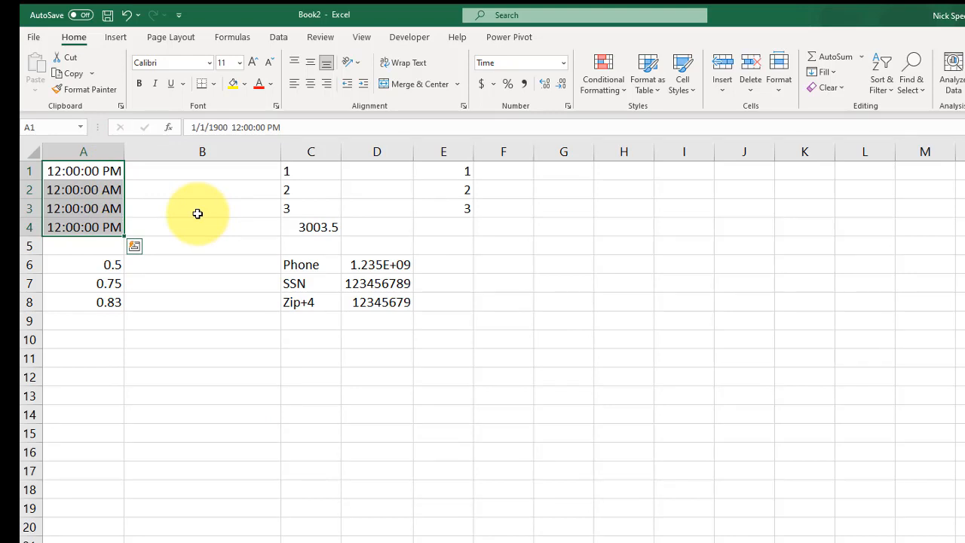
right_click(84, 171)
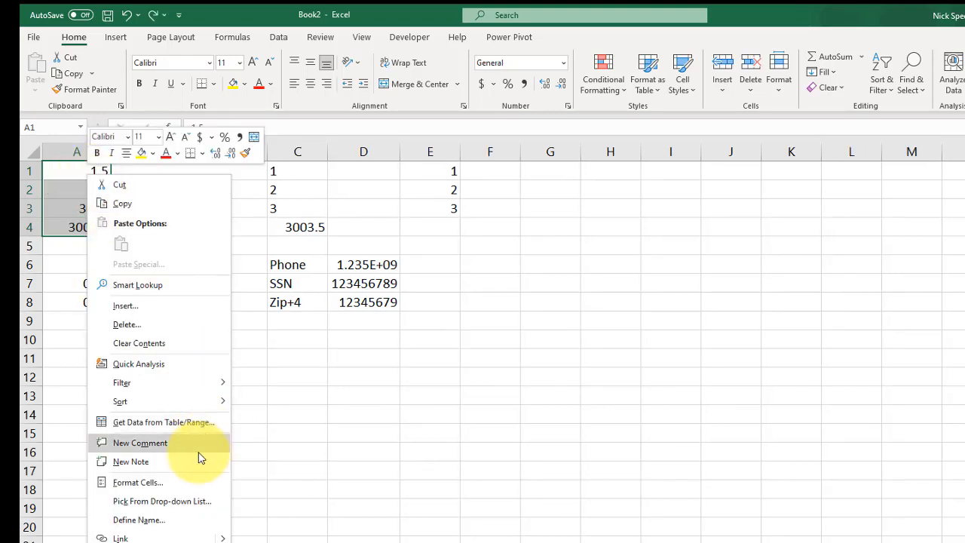
Step: Apply Percentage format with 2 decimals so the decimals read 50.00%, 75.00% and 83.00%
left_click(138, 481)
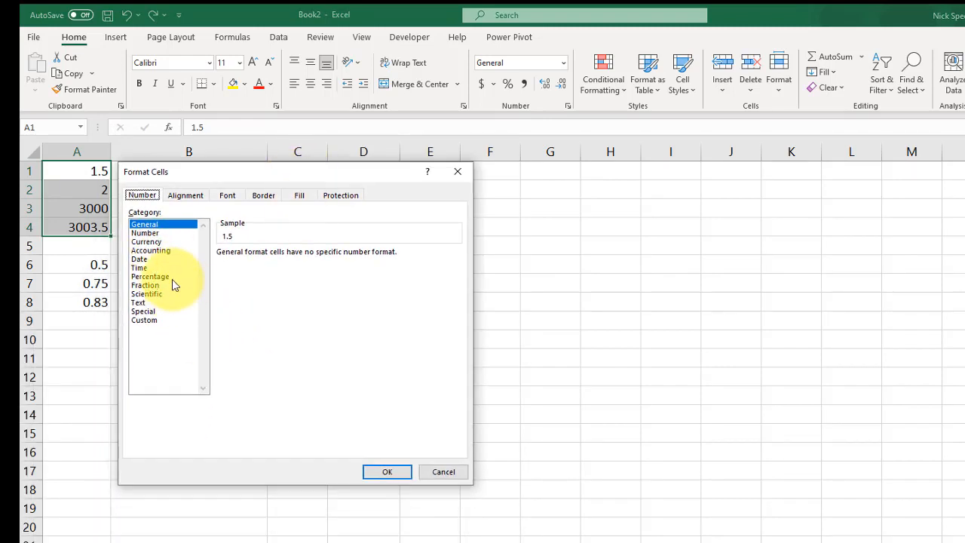
left_click(149, 276)
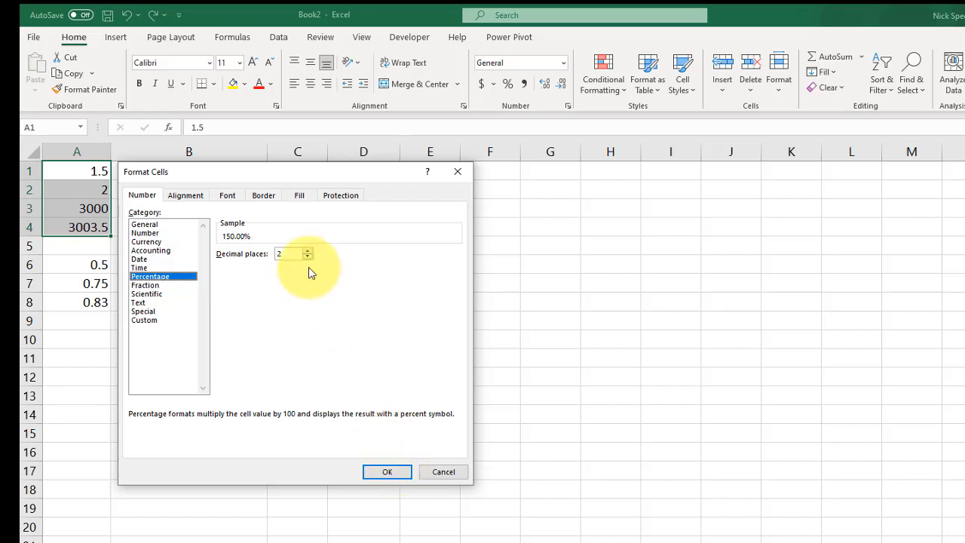
mouse_move(317, 252)
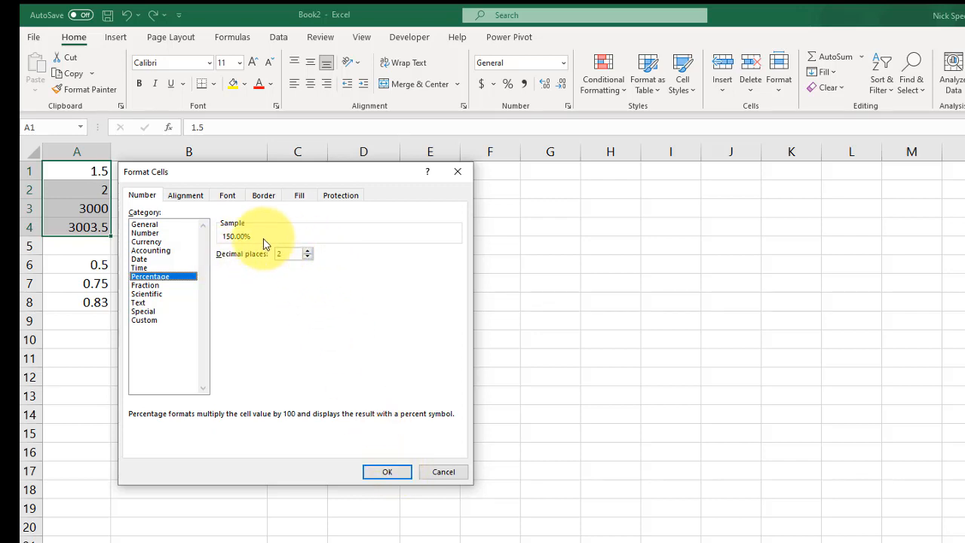
mouse_move(315, 316)
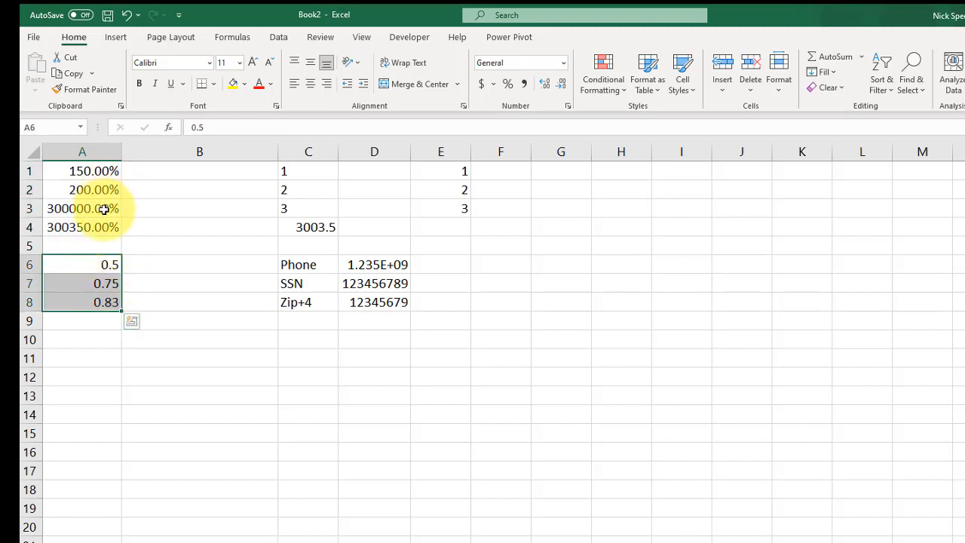
right_click(83, 283)
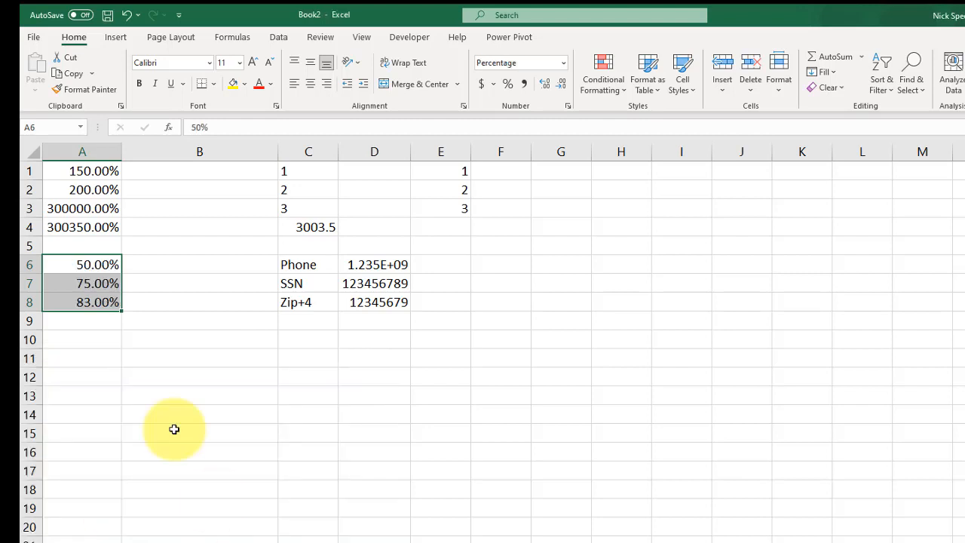
mouse_move(185, 312)
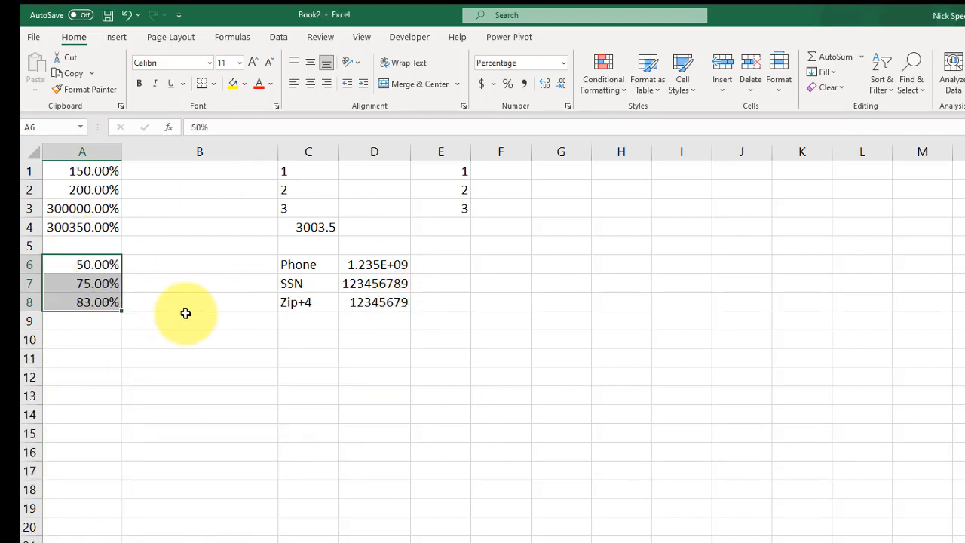
Step: Show A6:A8 as fractions up to two digits: 1/2, 3/4 and 39/47
right_click(96, 265)
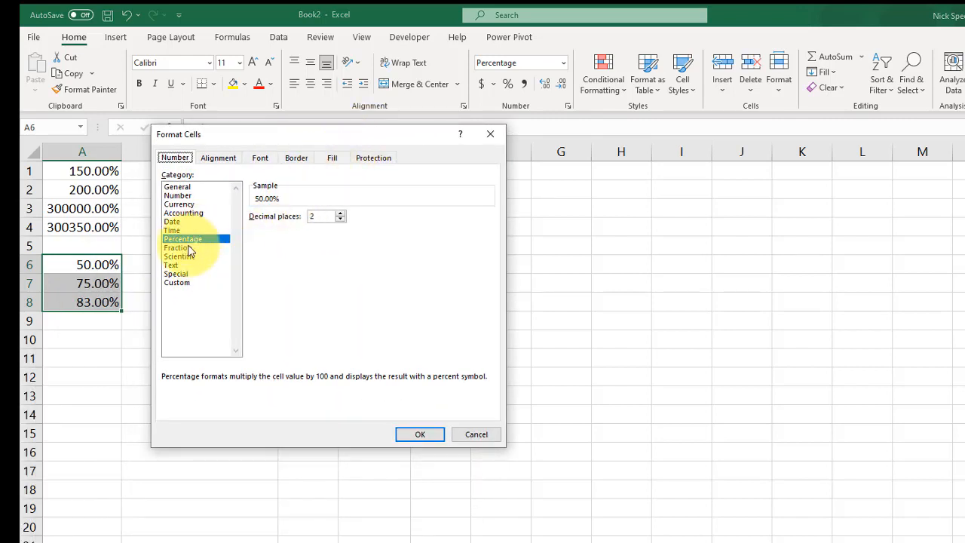
left_click(178, 247)
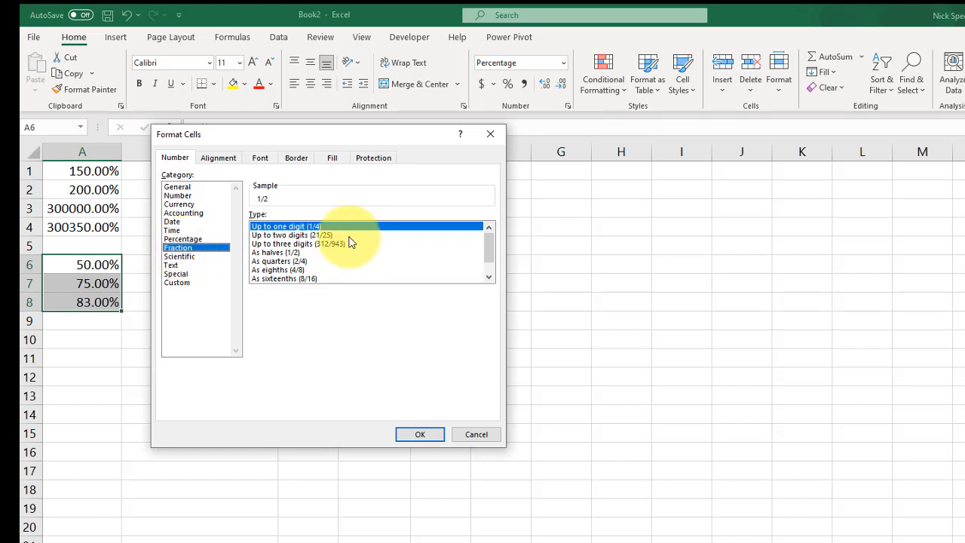
mouse_move(309, 234)
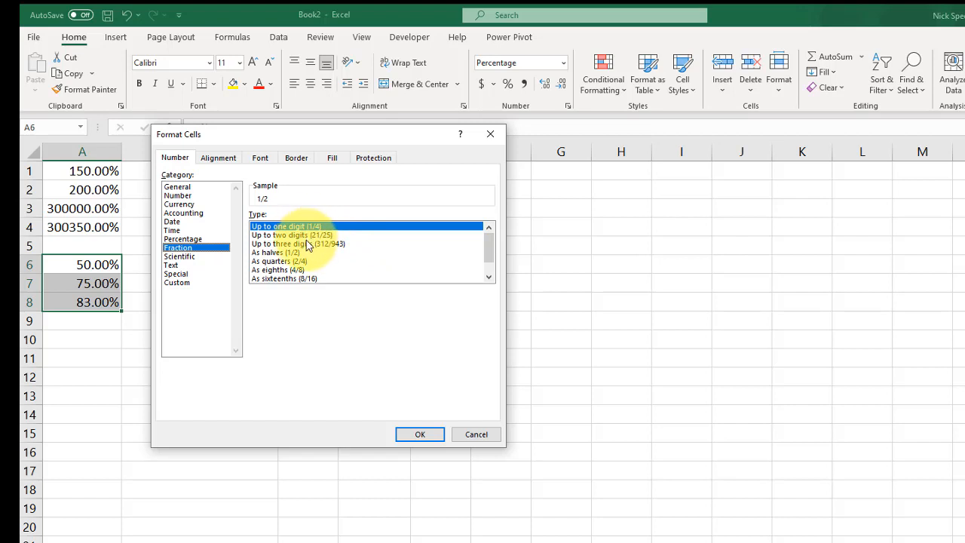
left_click(420, 434)
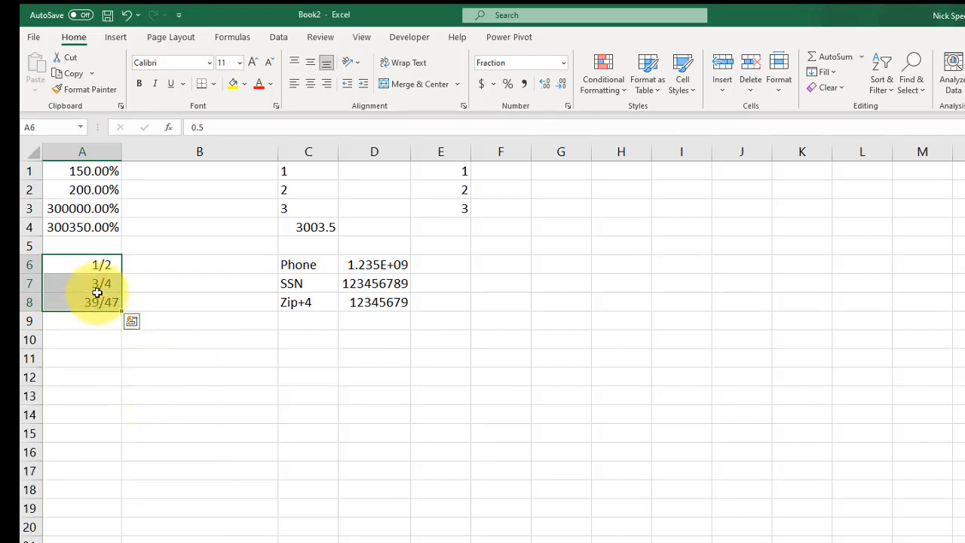
mouse_move(144, 354)
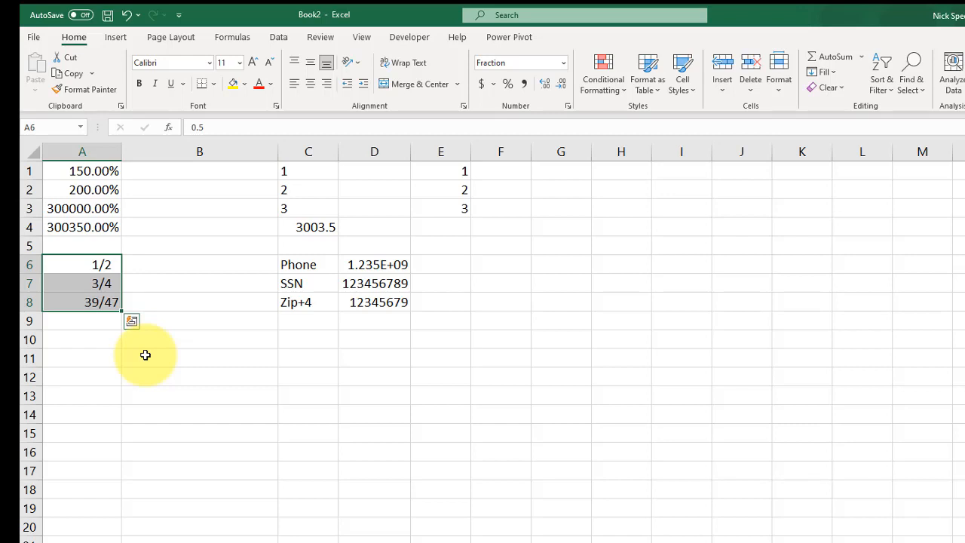
mouse_move(91, 262)
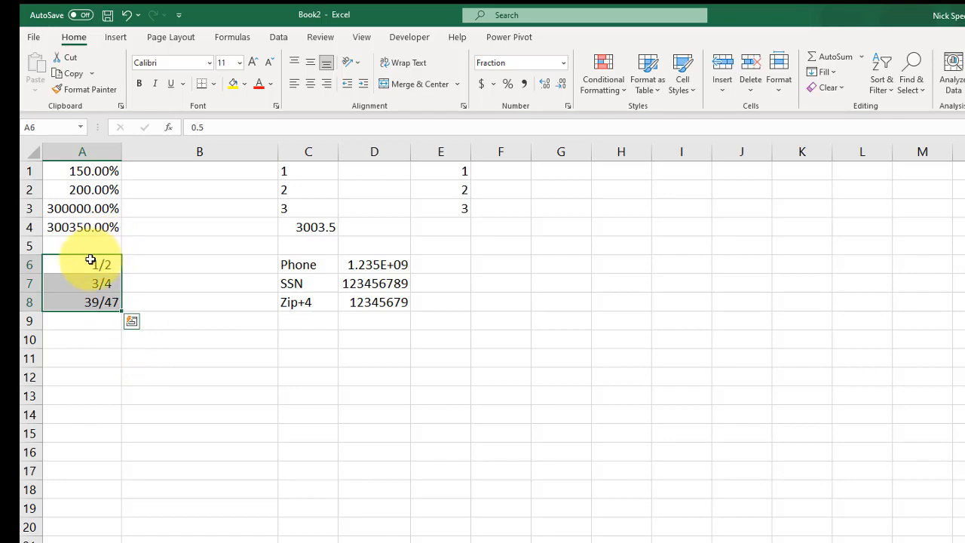
right_click(83, 283)
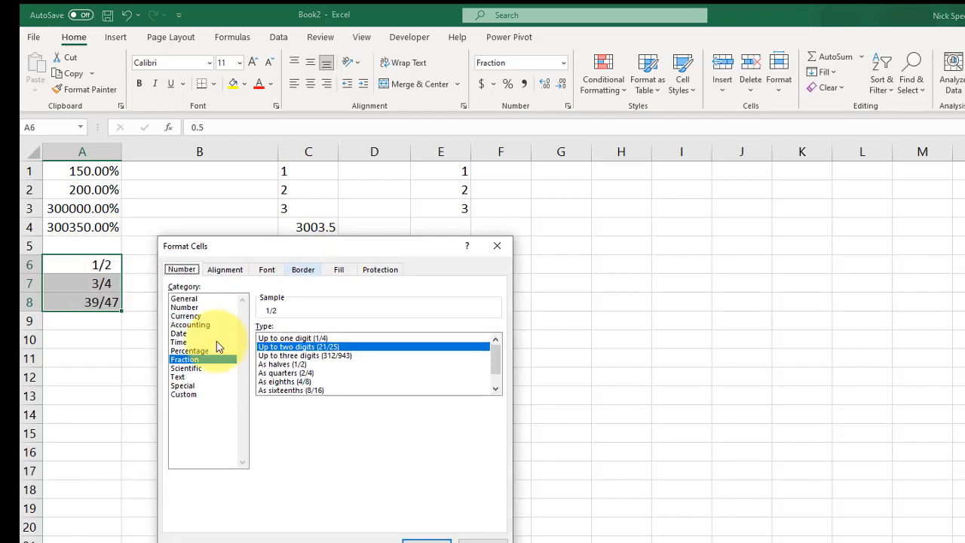
left_click(186, 368)
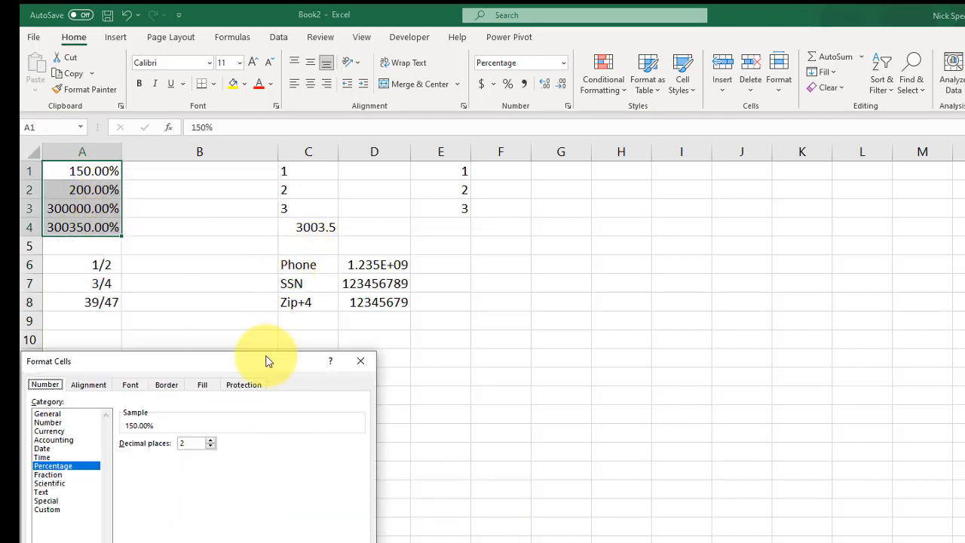
Step: Try one-decimal Scientific on A1:A4, then make them Text reading 1.5, 2, 3000, 3003.5
left_click(234, 257)
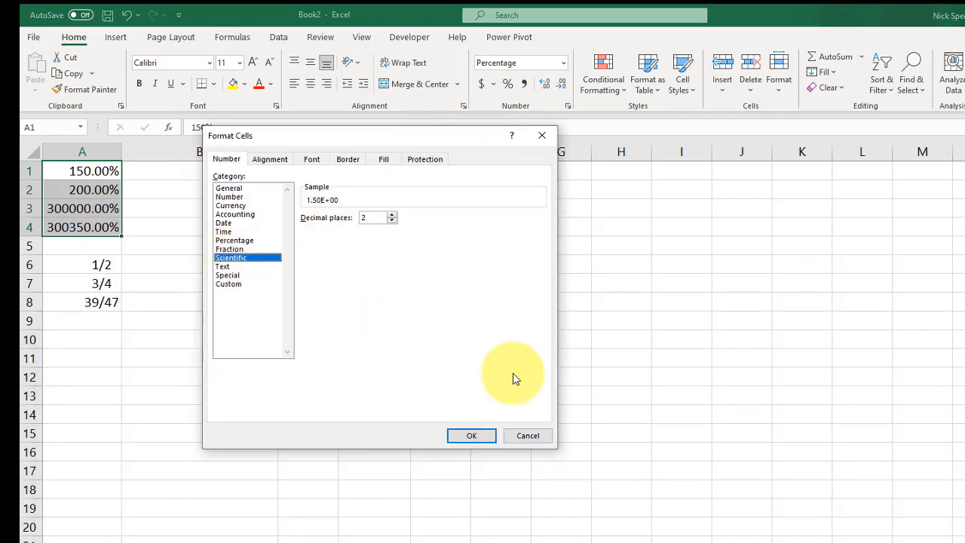
mouse_move(358, 267)
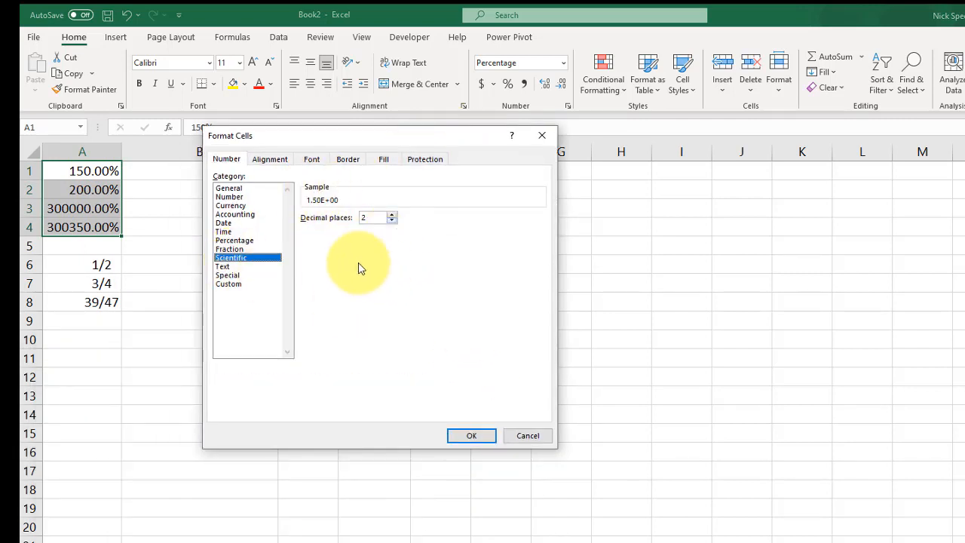
mouse_move(391, 217)
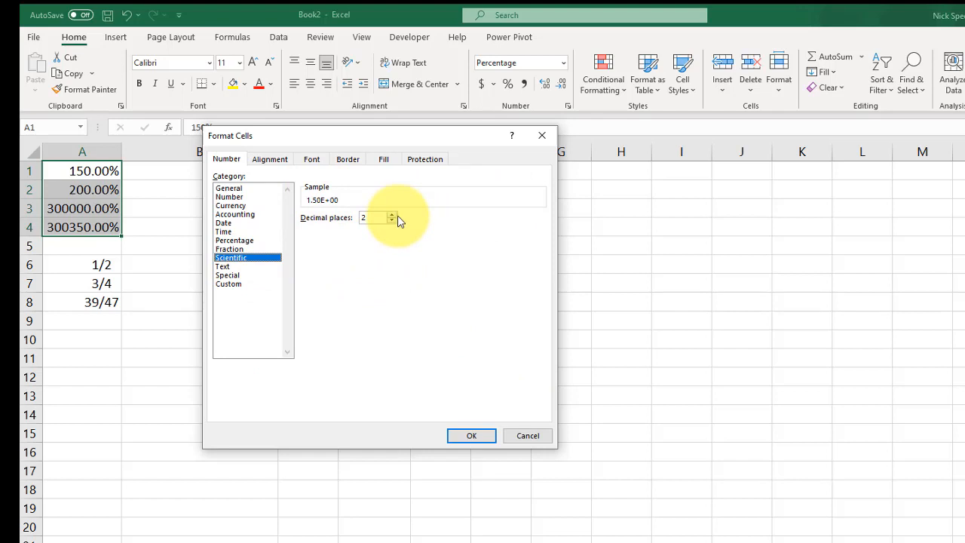
left_click(373, 217)
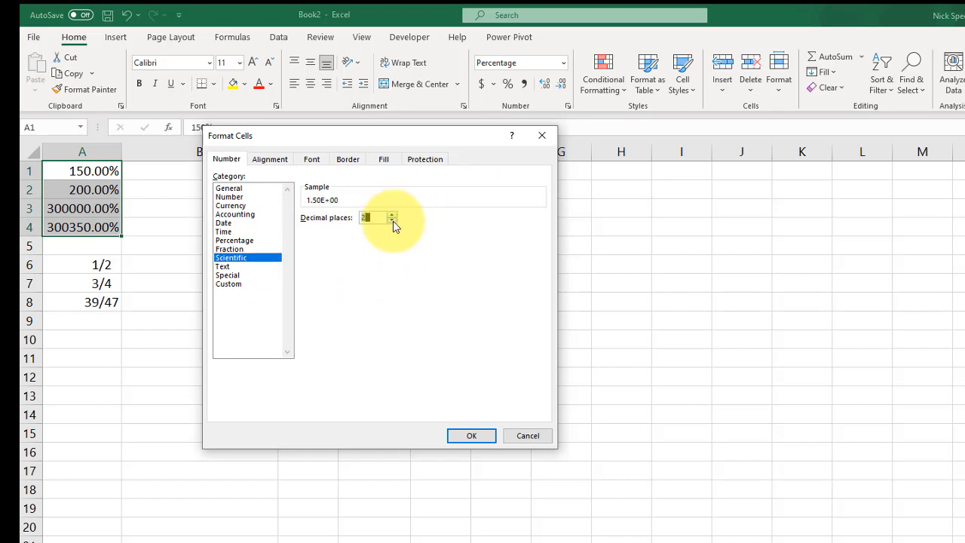
left_click(471, 435)
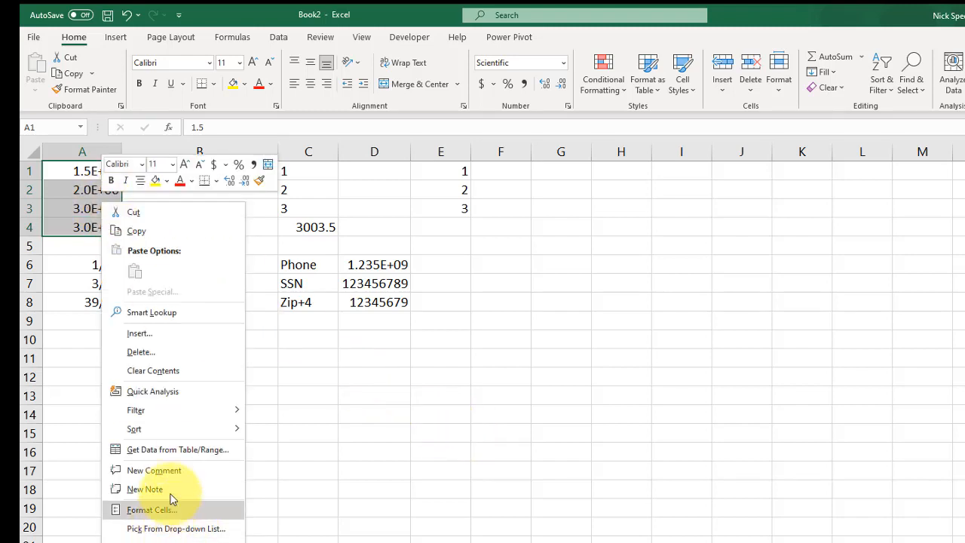
left_click(151, 510)
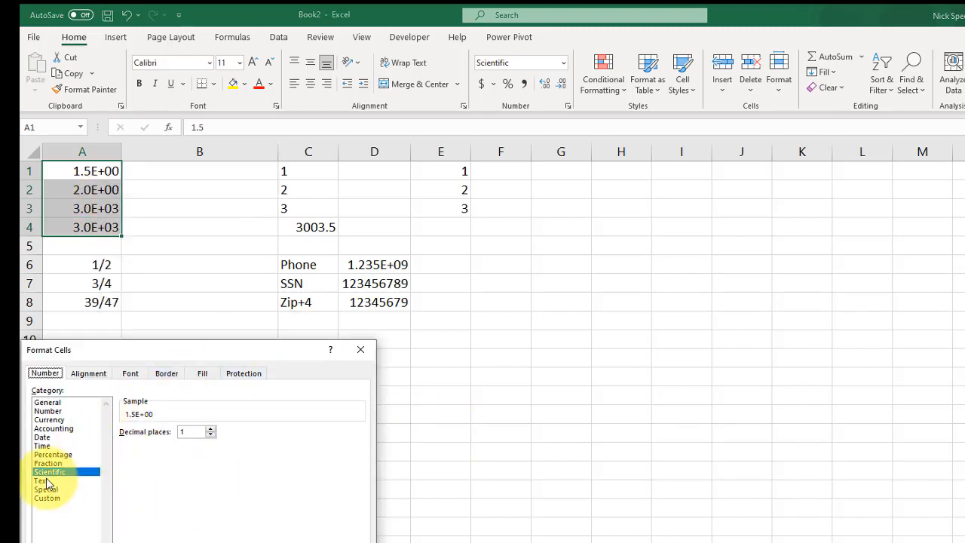
left_click(41, 480)
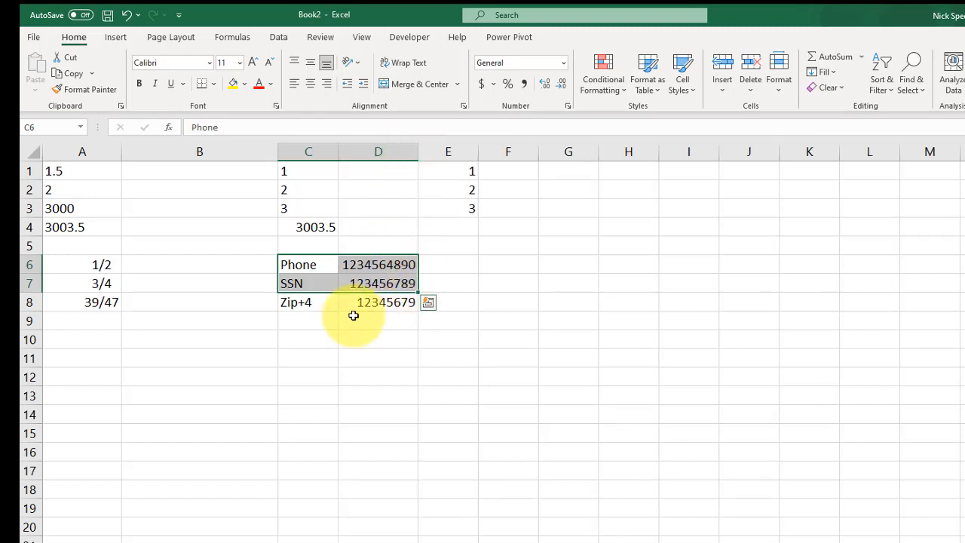
left_click(378, 264)
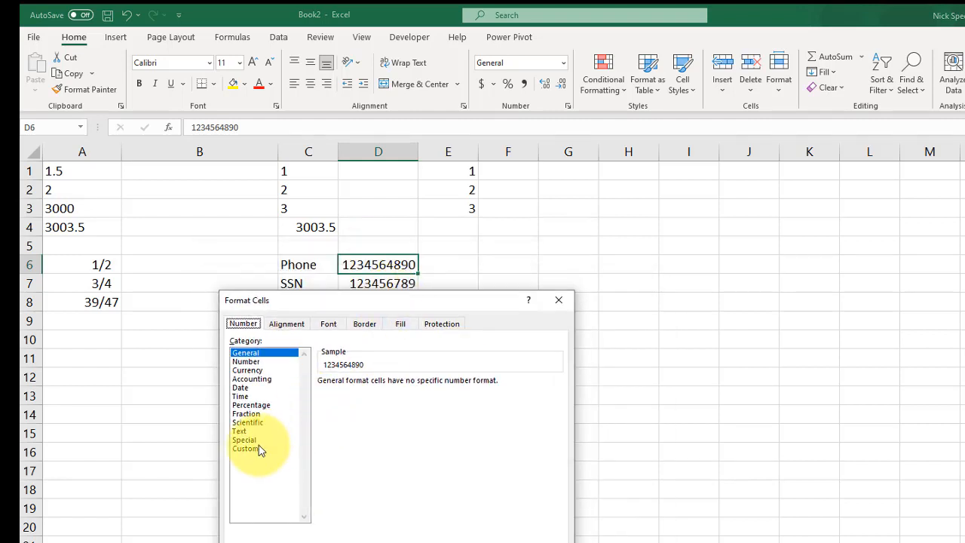
left_click(244, 439)
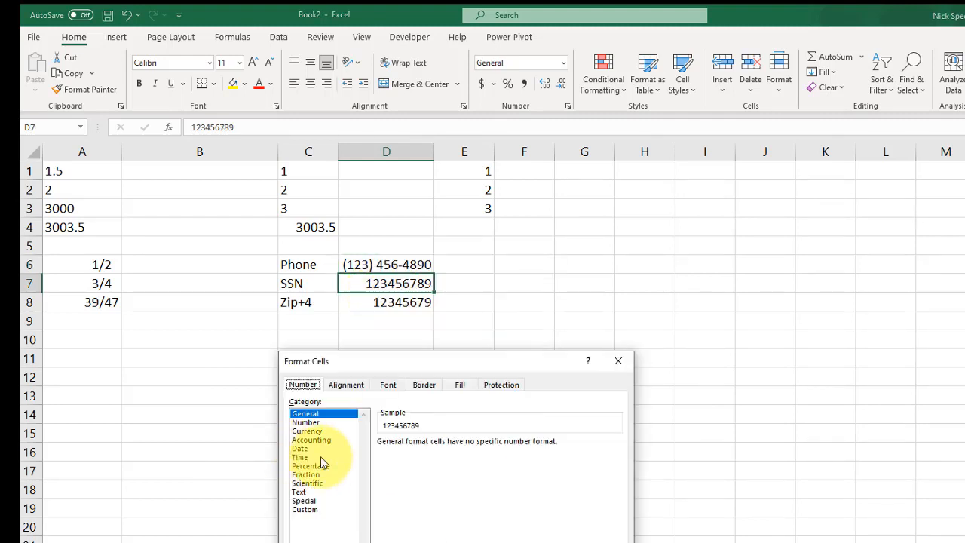
left_click(304, 500)
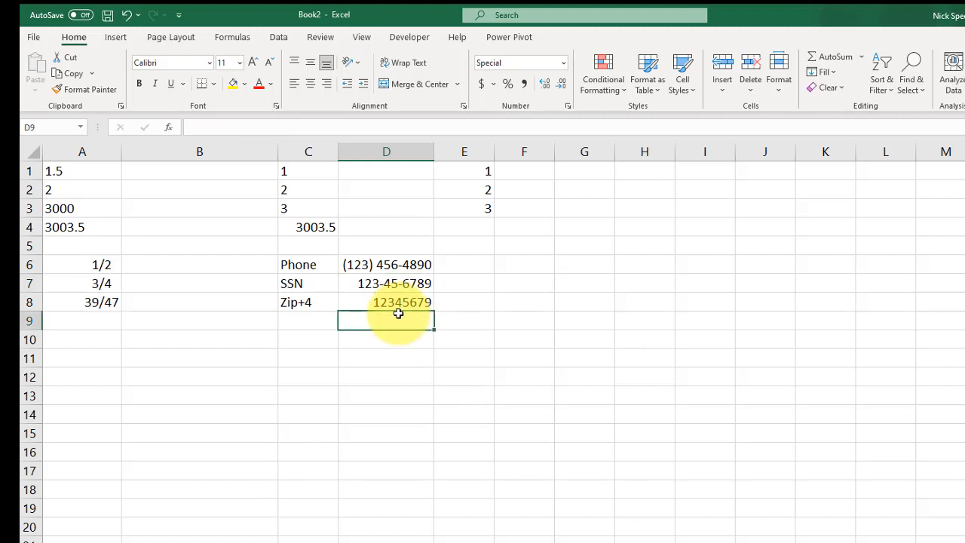
Step: Format D8 as Zip Code + 4 so it reads 01234-5679
right_click(386, 302)
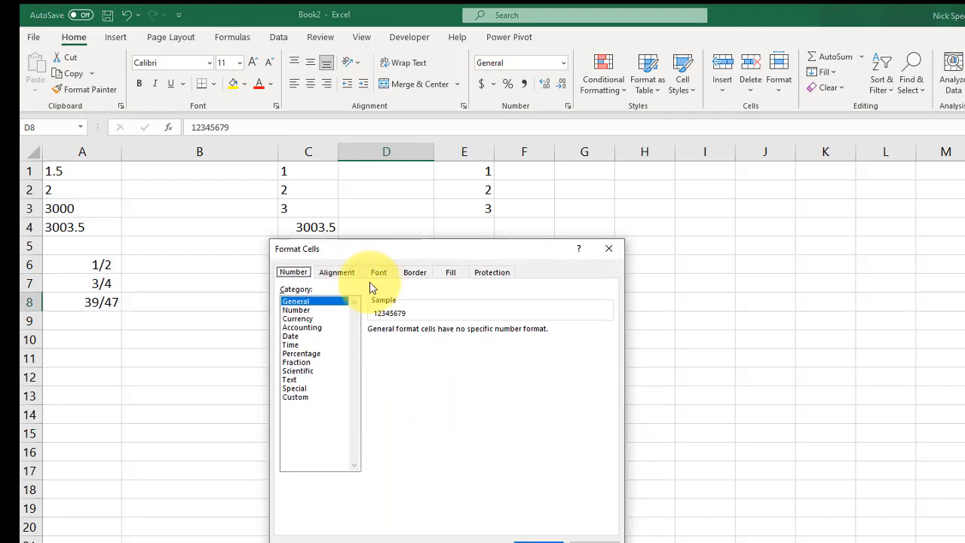
left_click(295, 387)
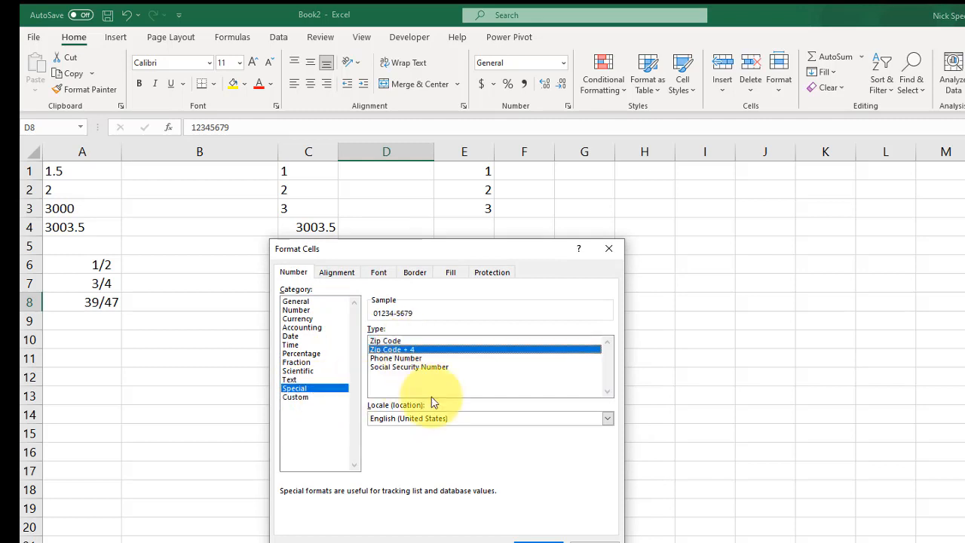
left_click(537, 539)
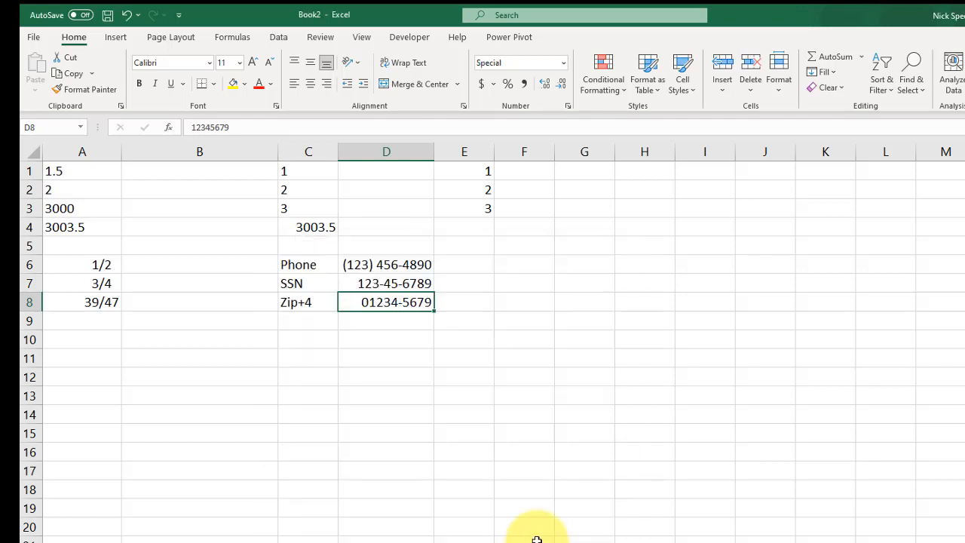
mouse_move(500, 434)
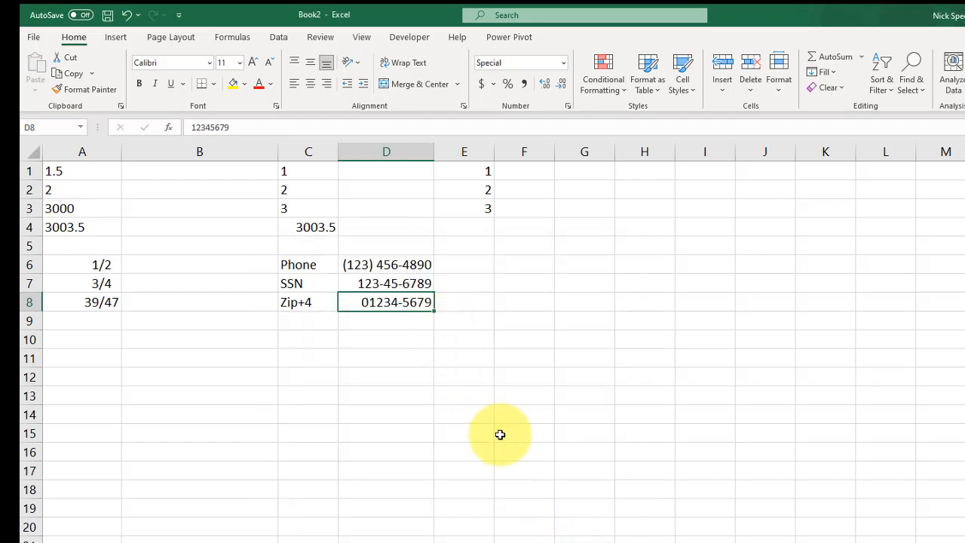
mouse_move(385, 267)
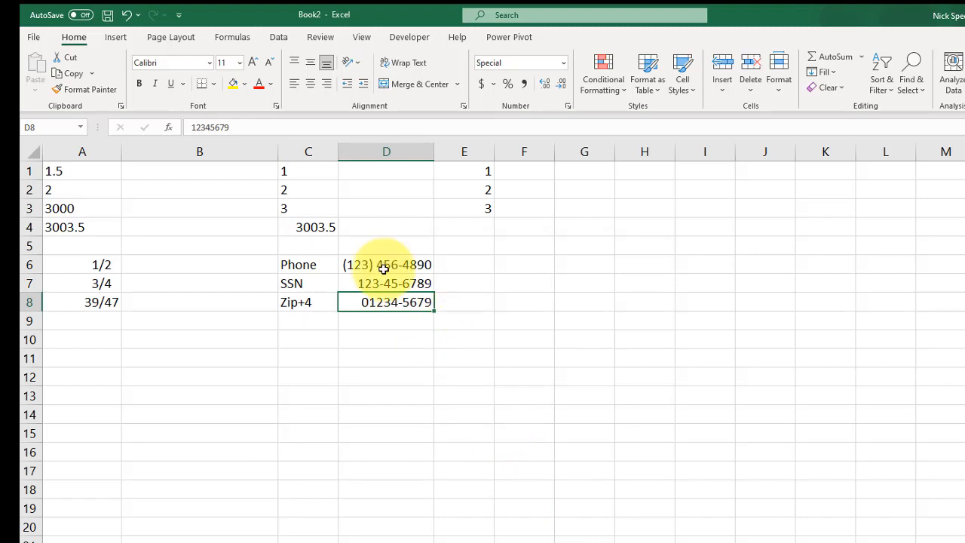
Step: Review Custom format codes for D6:D8 before returning them to General plain digits
right_click(385, 264)
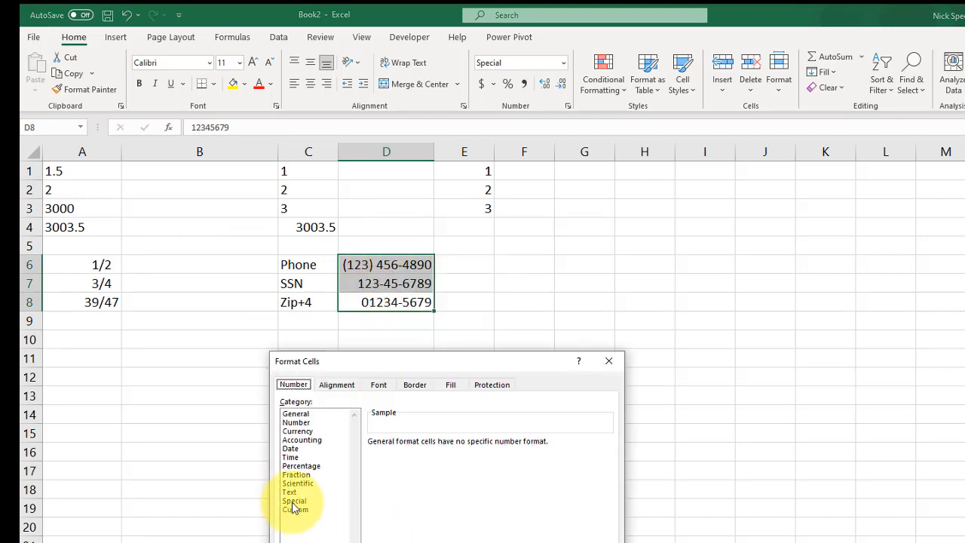
left_click(296, 509)
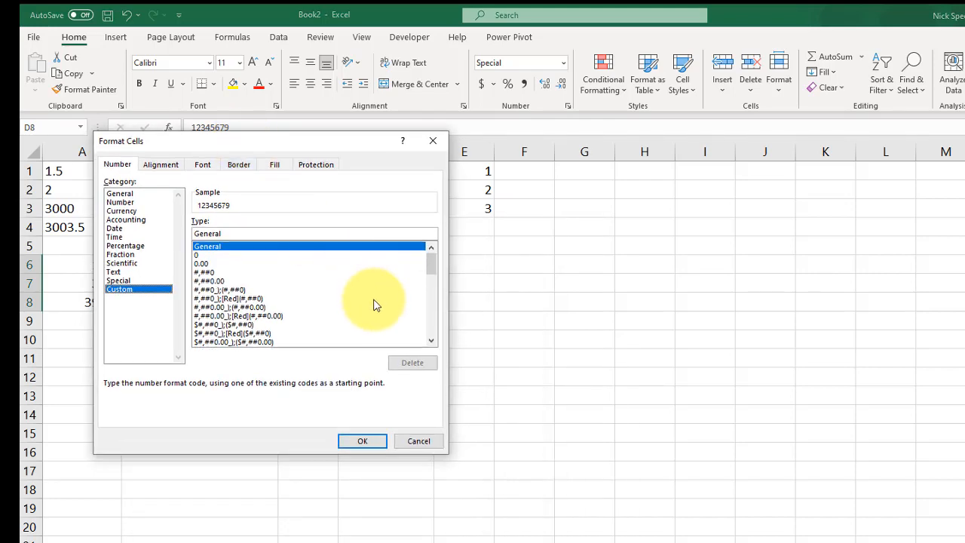
mouse_move(430, 281)
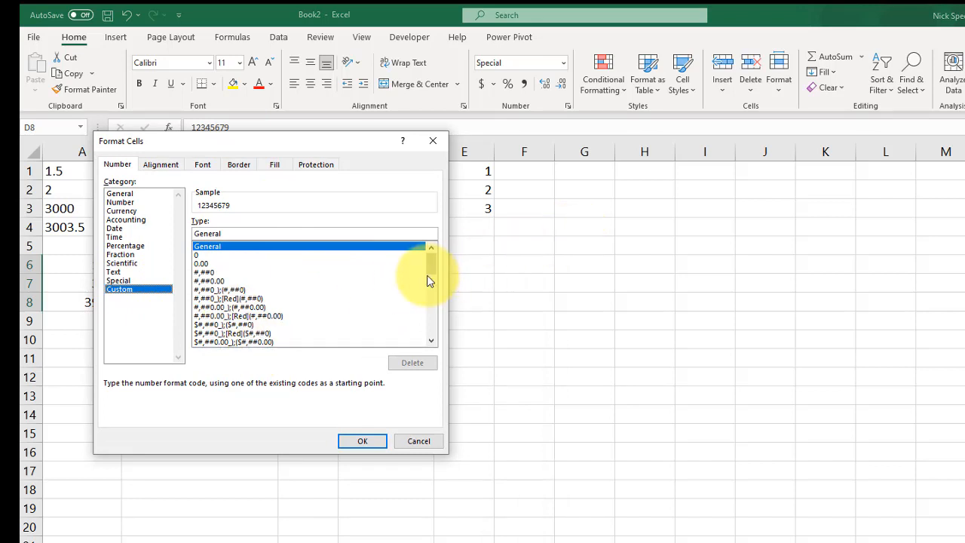
scroll("down", 3)
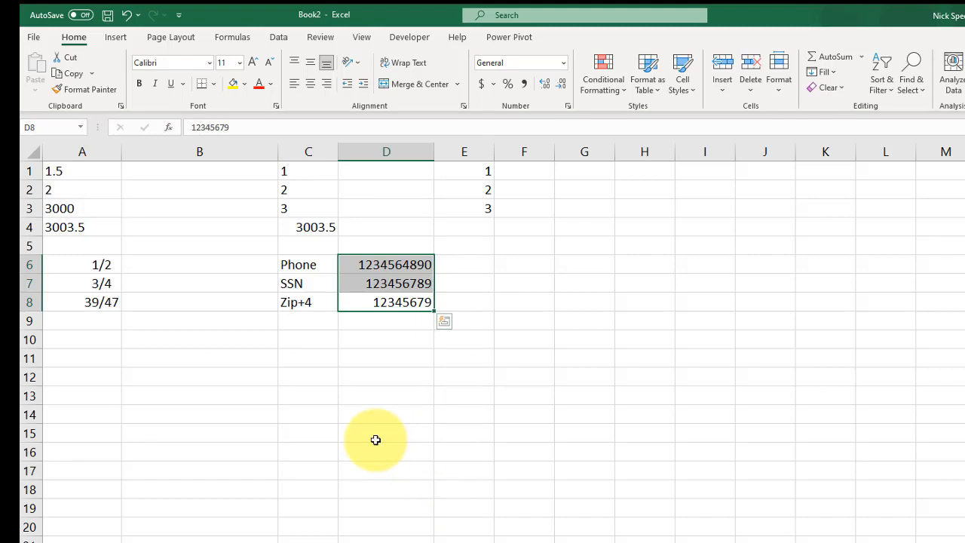
mouse_move(420, 256)
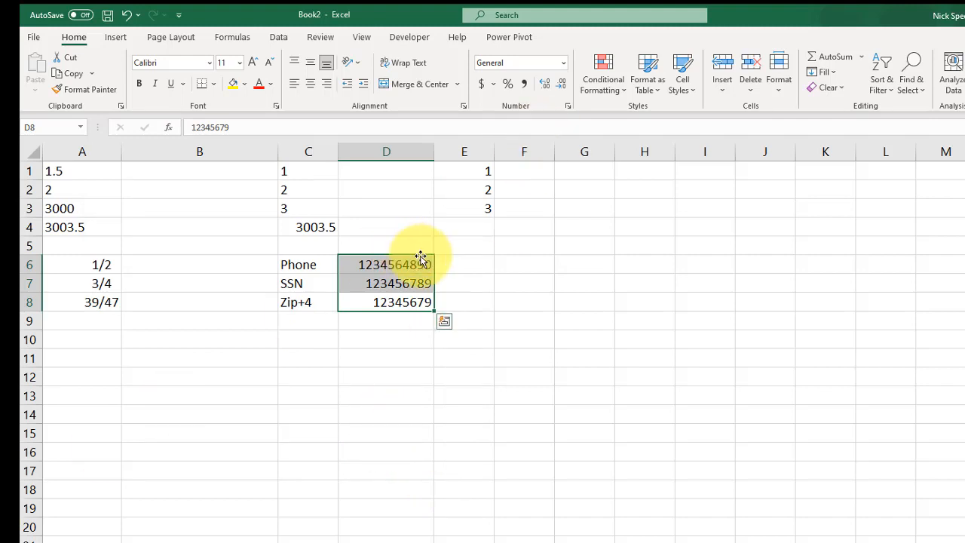
mouse_move(257, 389)
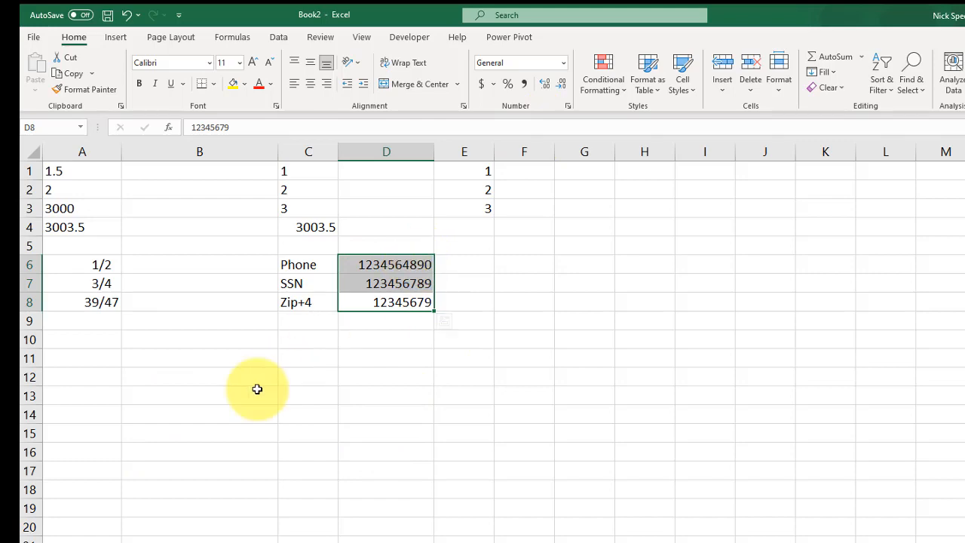